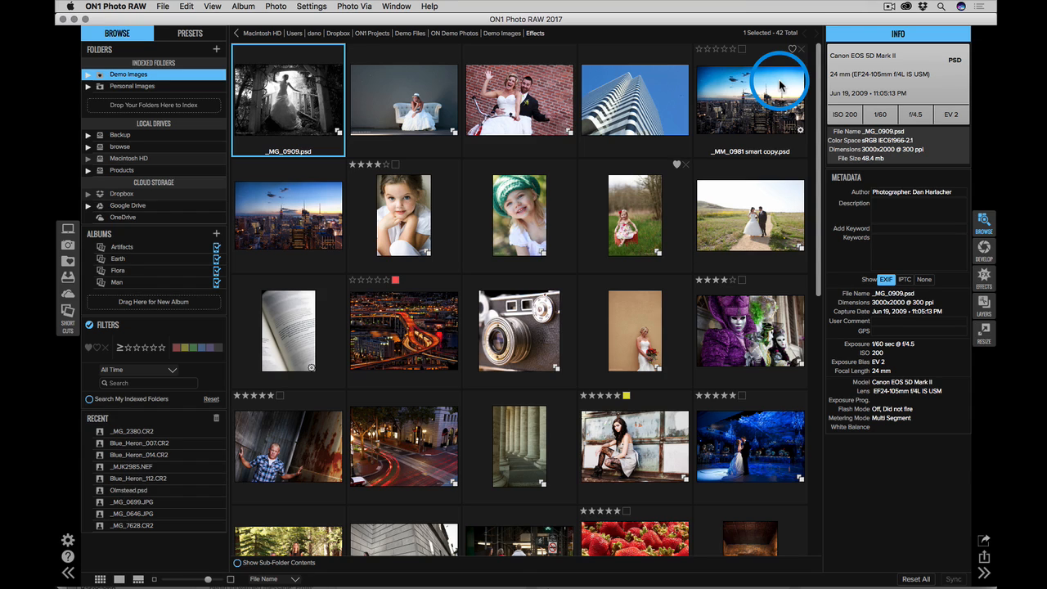
mouse_move(663, 160)
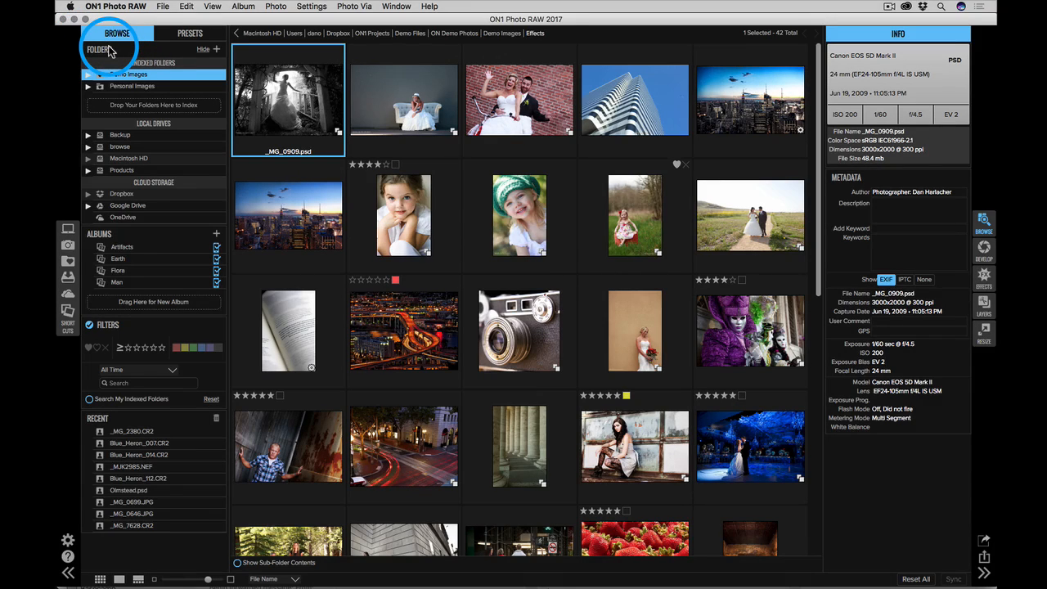
mouse_move(152, 158)
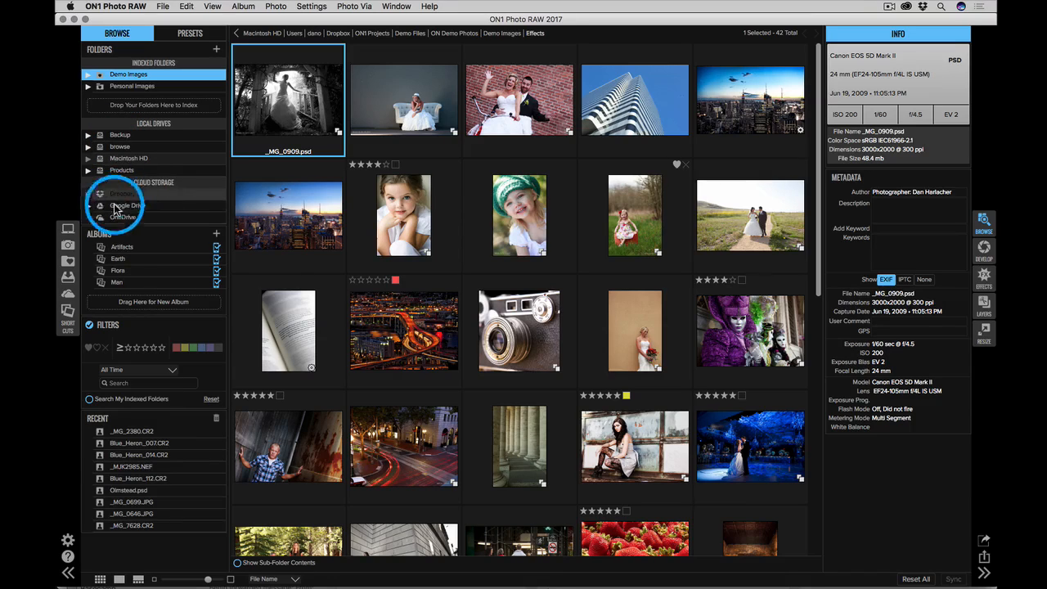
mouse_move(121, 221)
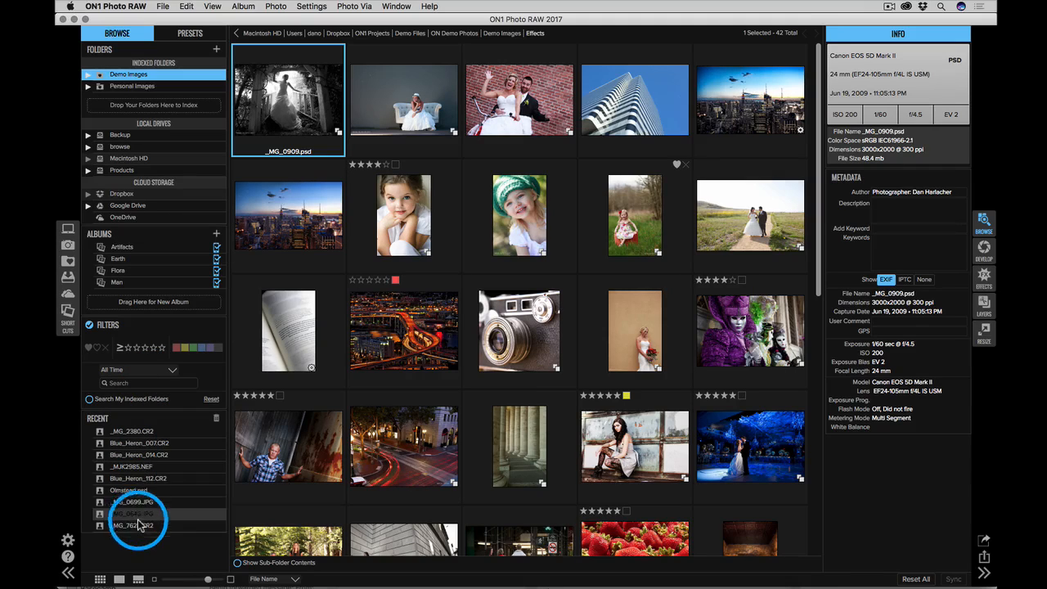
mouse_move(139, 449)
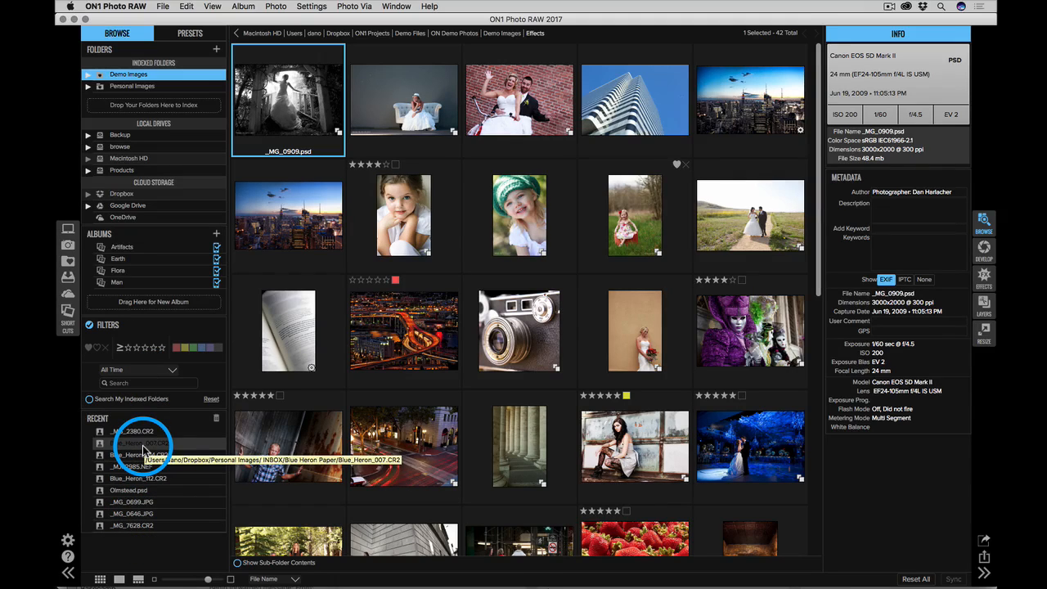
mouse_move(581, 360)
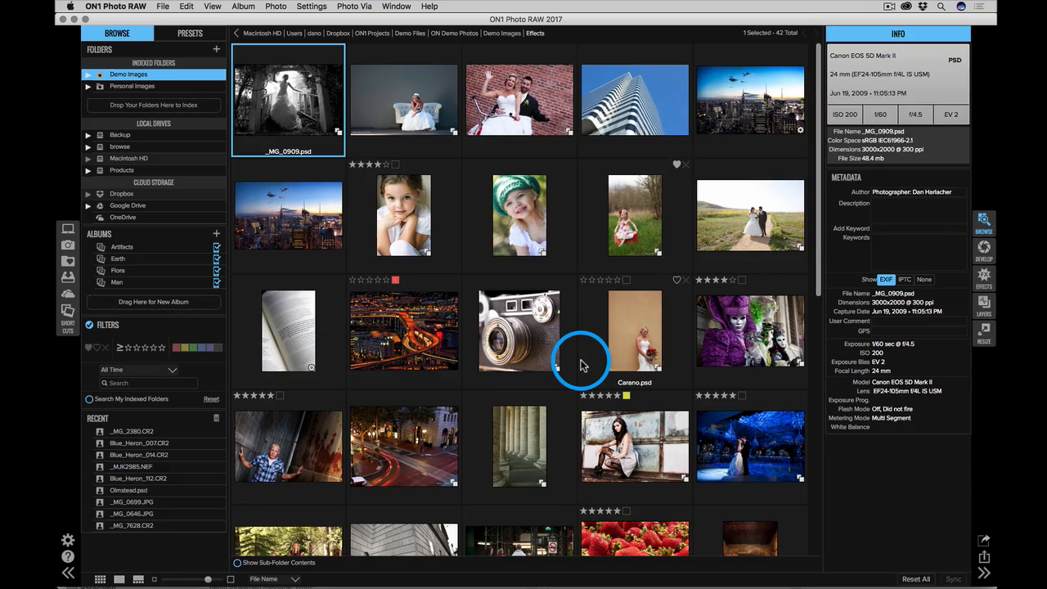
mouse_move(226, 566)
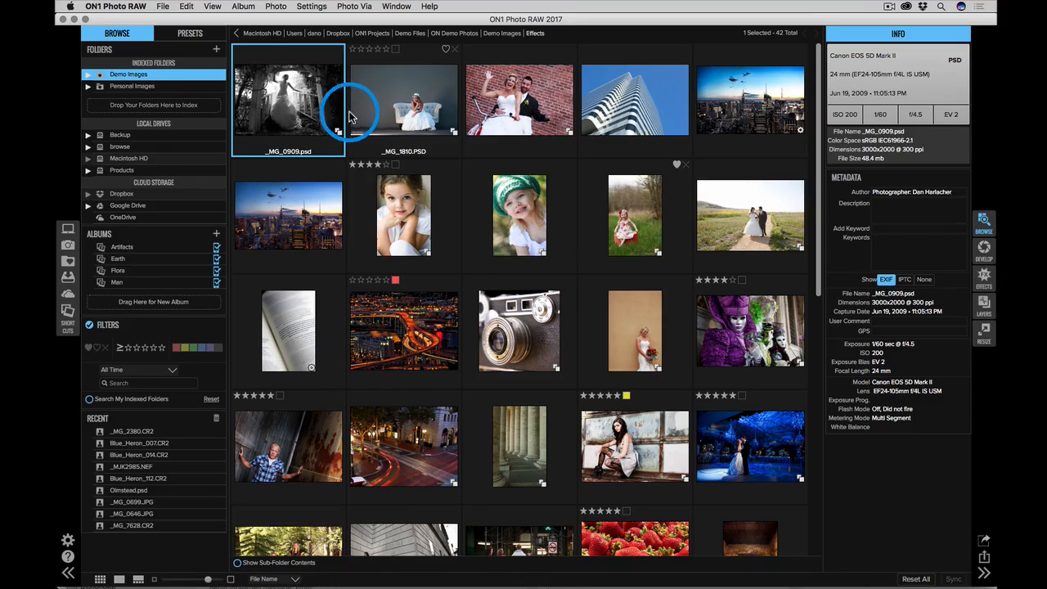
Step: Open _MG_0909.psd in Detail view at 100% and pan around the bride
click(288, 98)
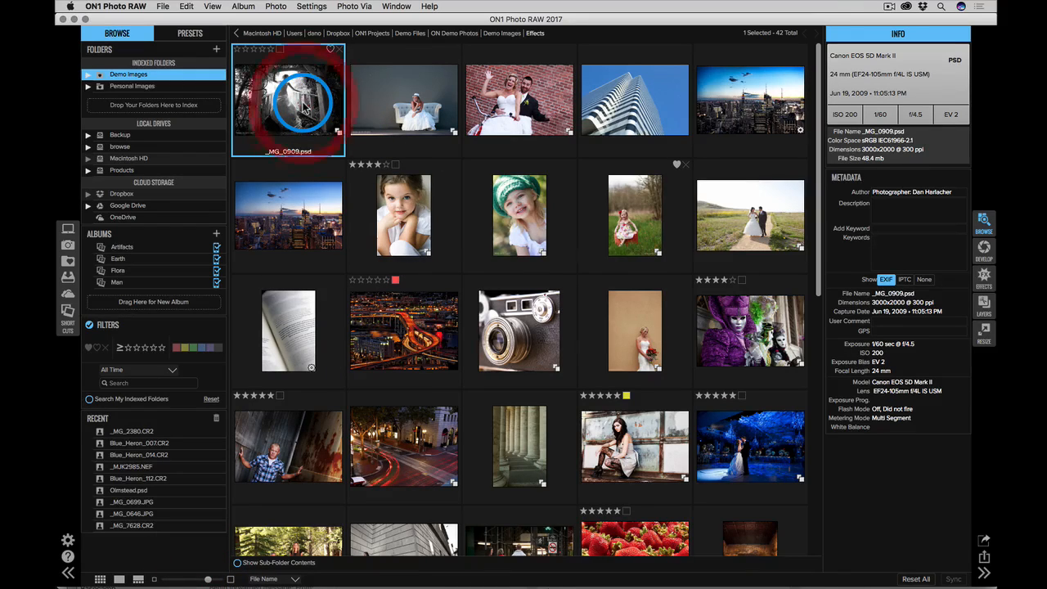
double_click(288, 99)
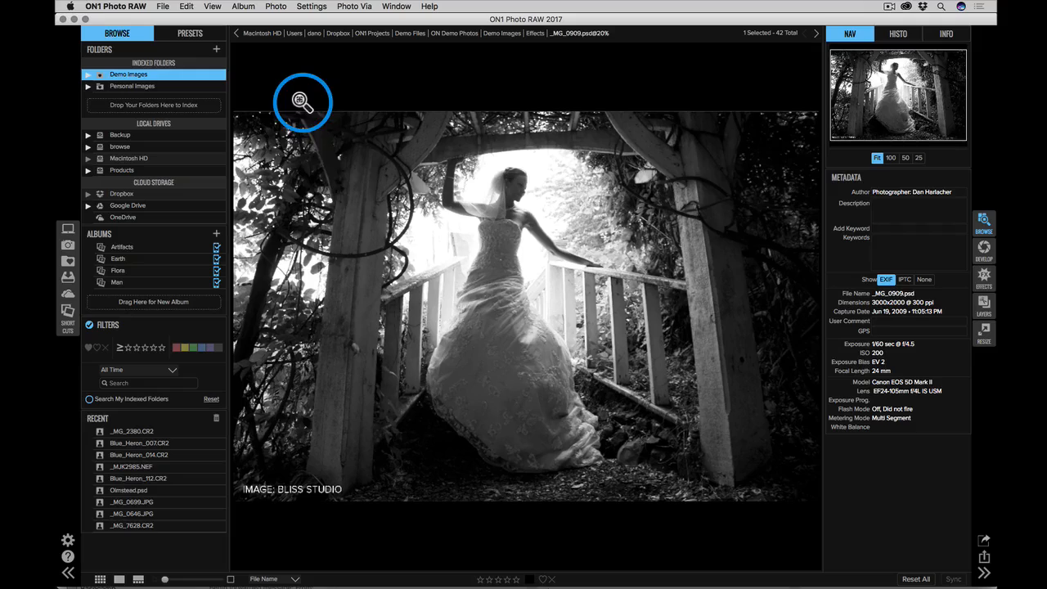
mouse_move(503, 219)
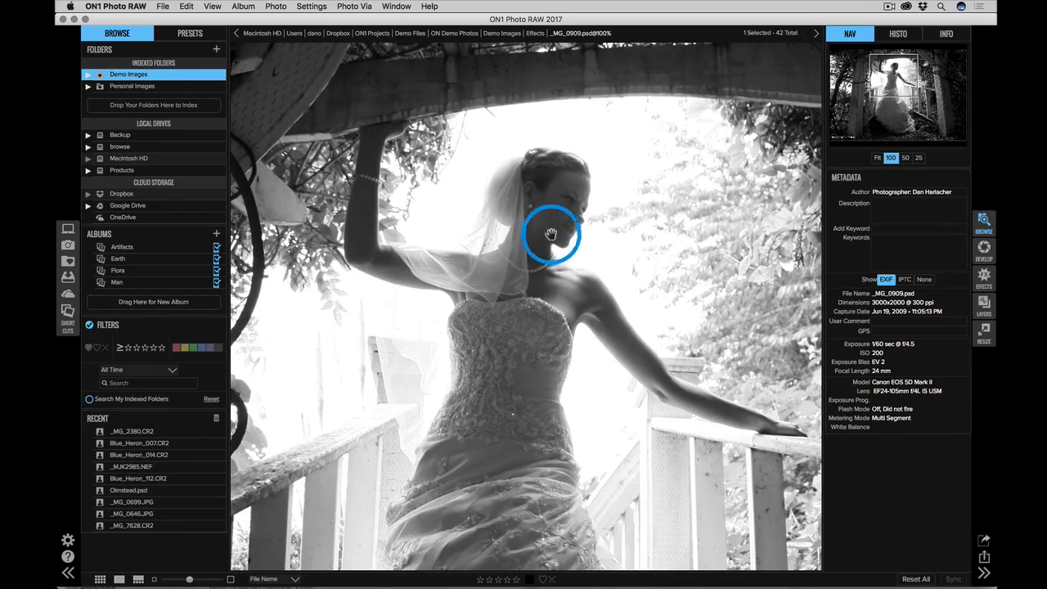
drag(553, 235, 530, 162)
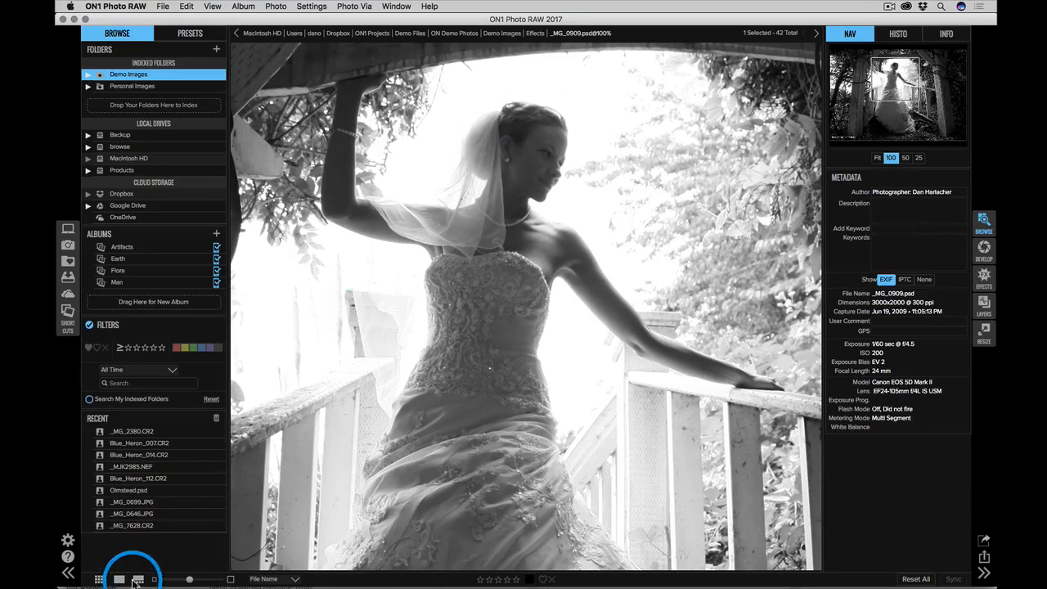
Step: In Filmstrip view, select _MG_2380.CR2 and show its camera details in the Info tab
click(138, 579)
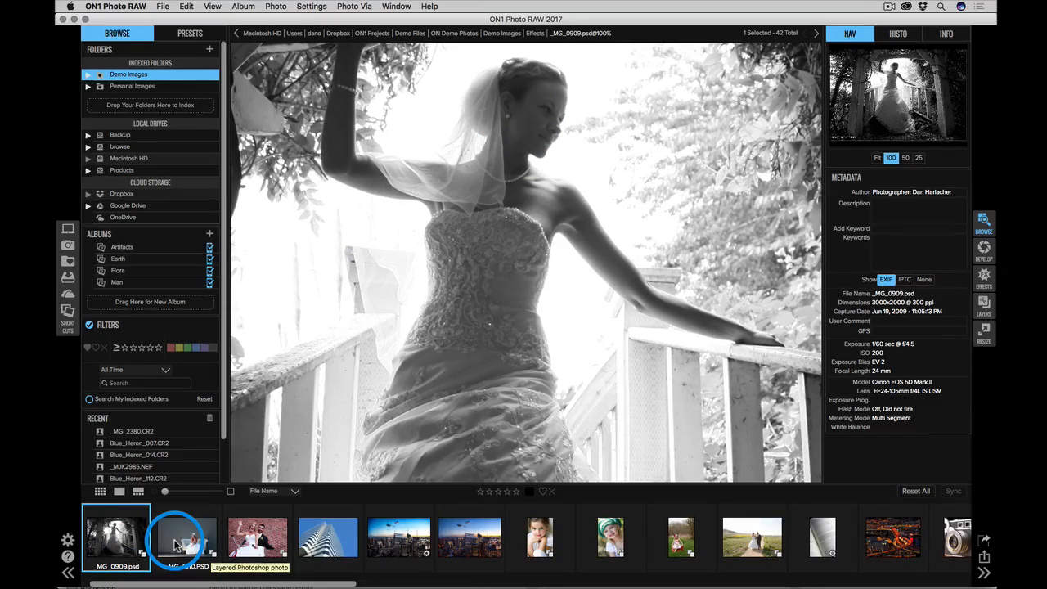
click(184, 537)
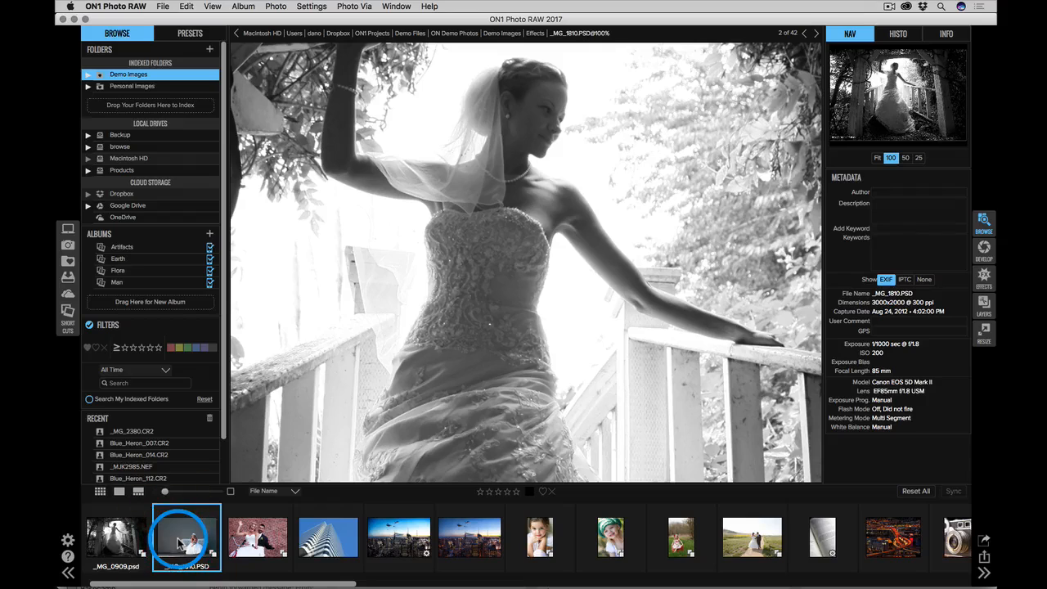
click(257, 537)
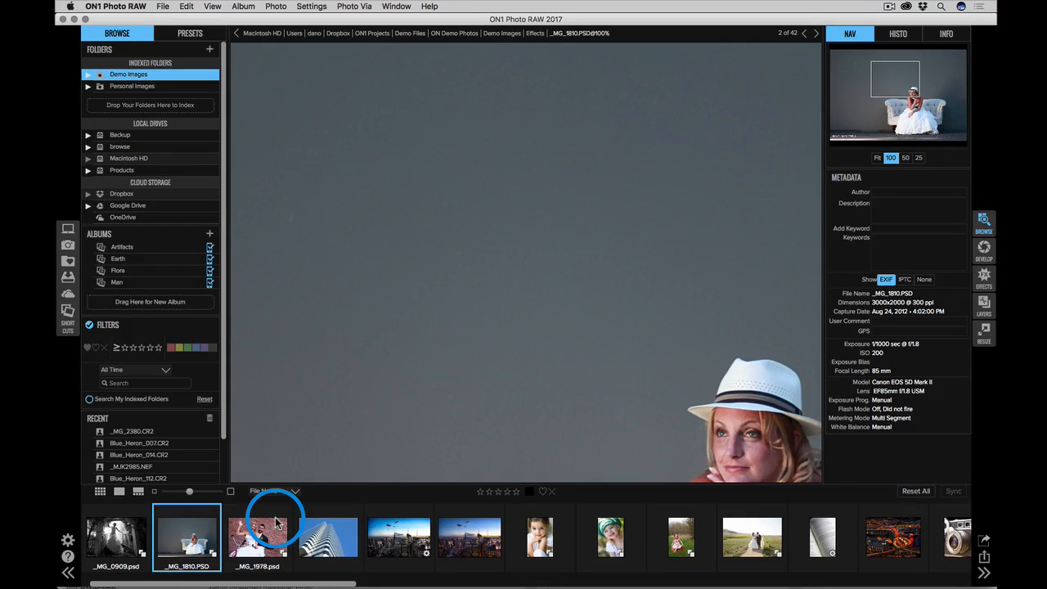
click(327, 538)
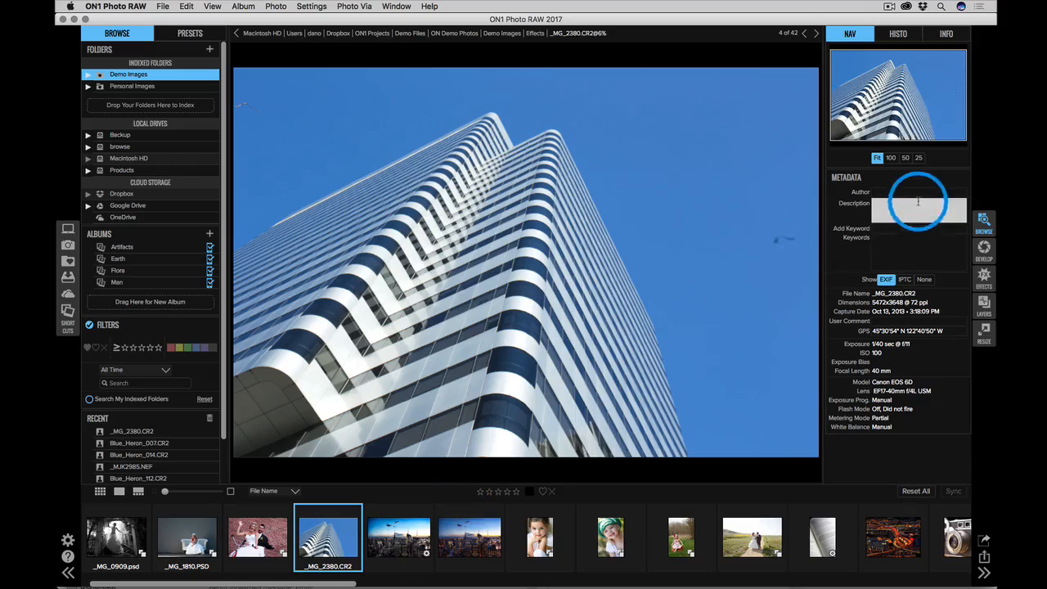
click(958, 14)
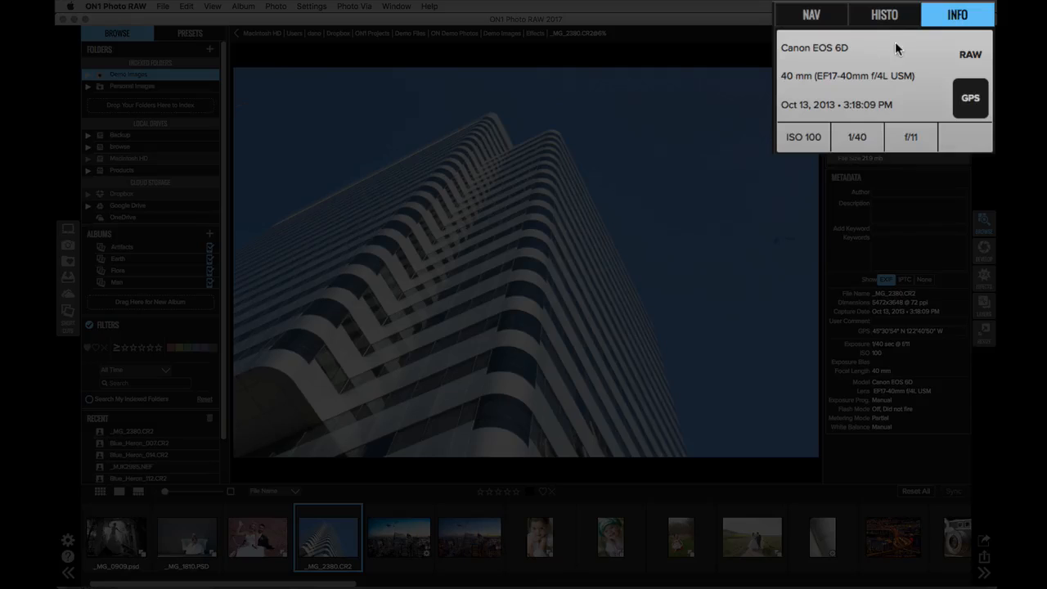
mouse_move(876, 88)
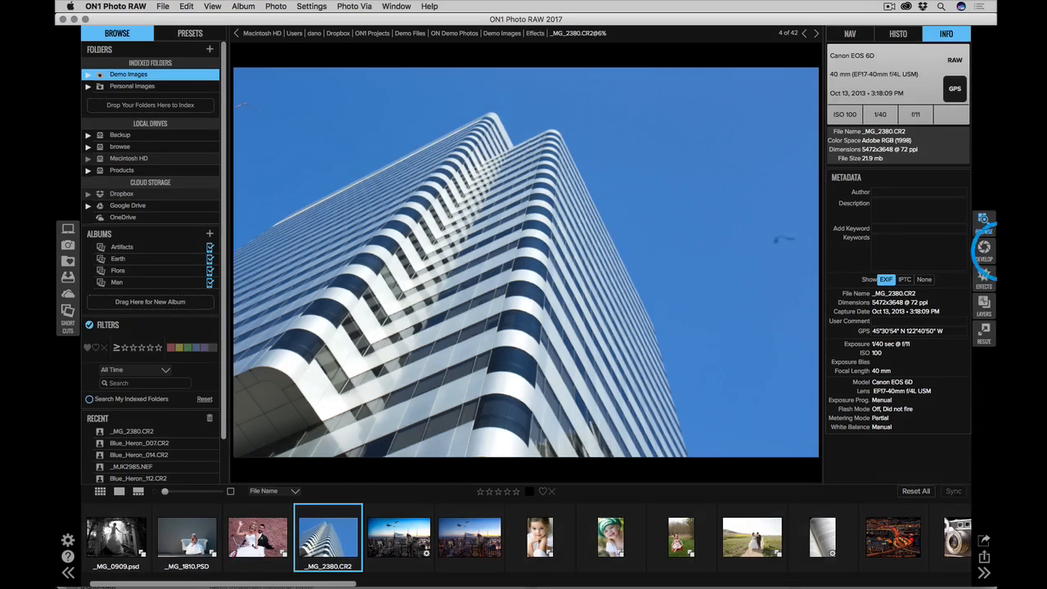
mouse_move(984, 253)
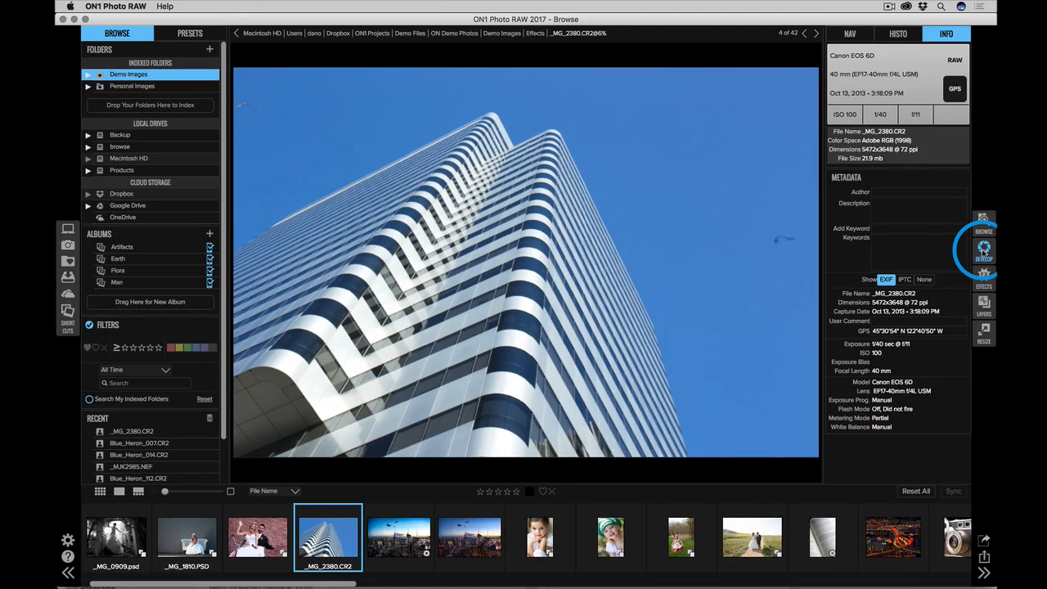
click(983, 250)
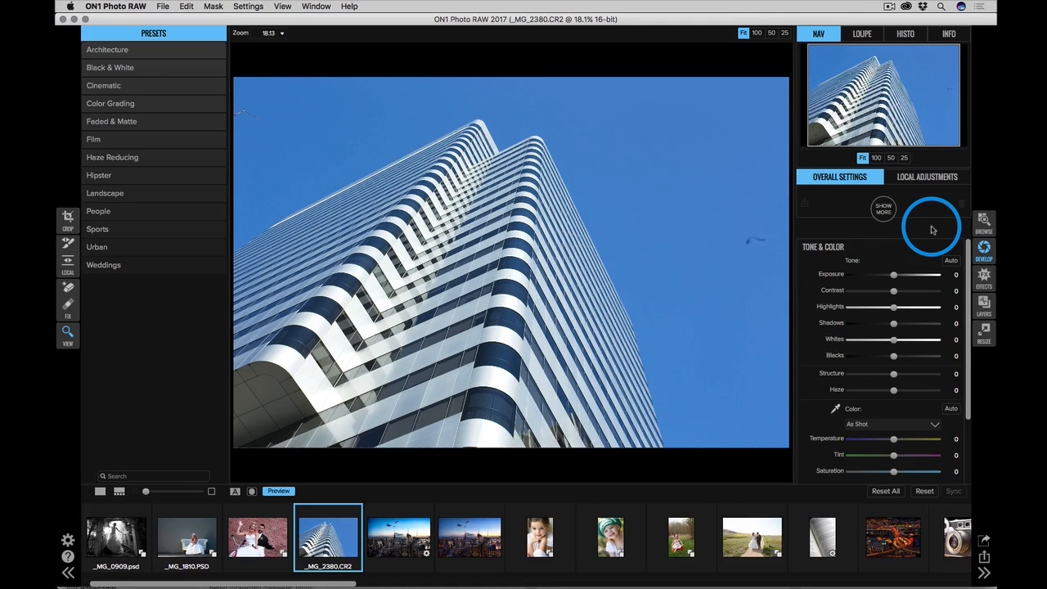
mouse_move(933, 234)
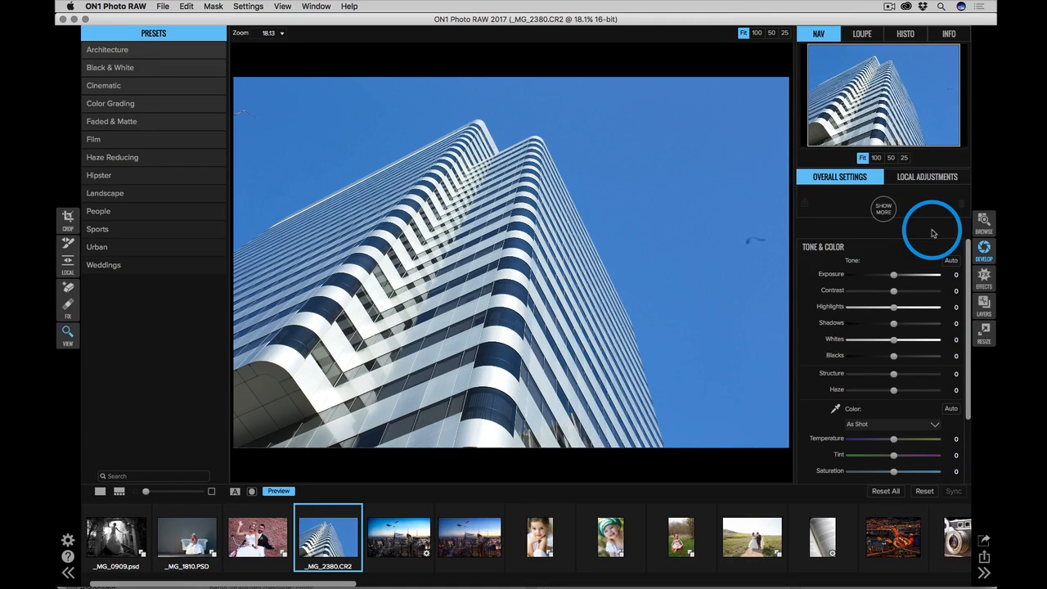
mouse_move(866, 259)
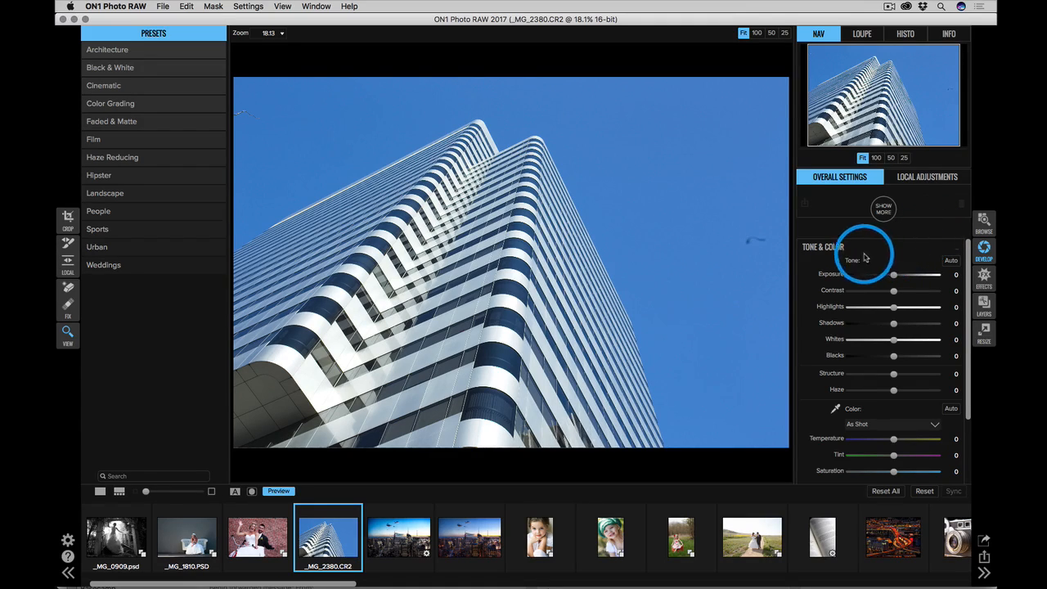
scroll(down, 3)
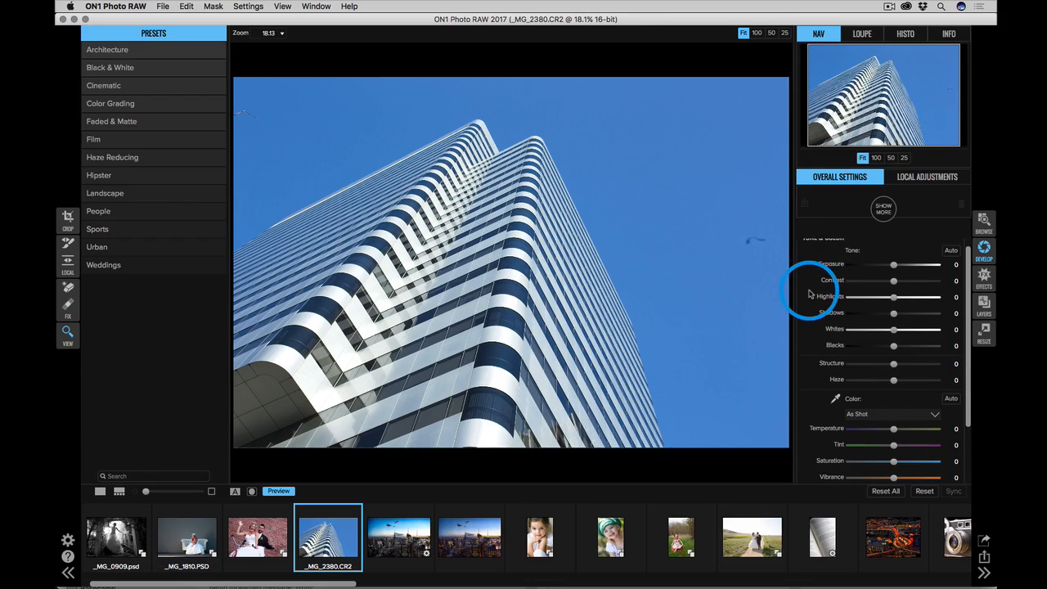
mouse_move(830, 296)
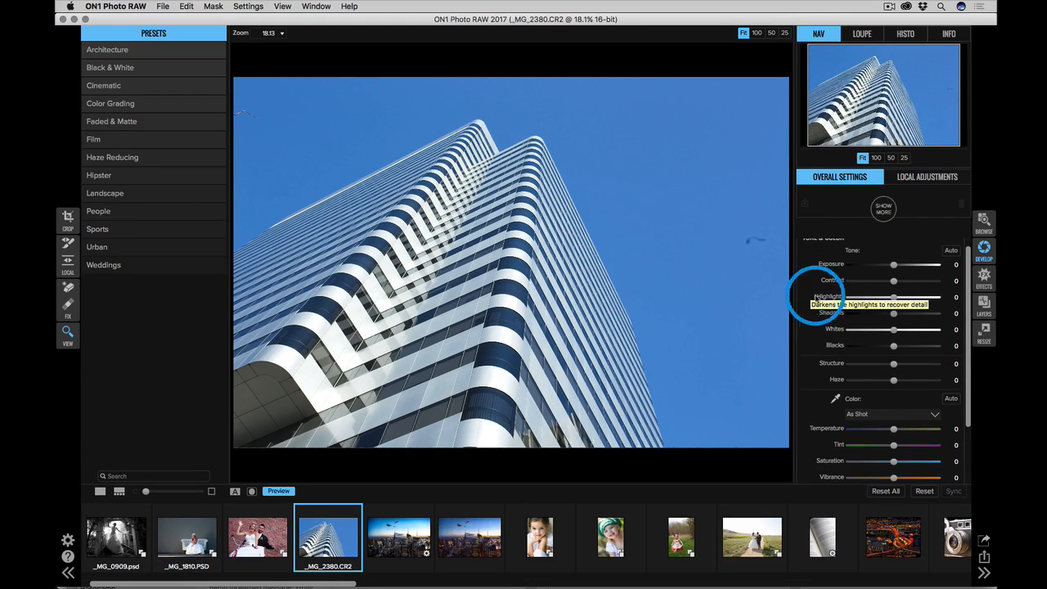
scroll(down, 3)
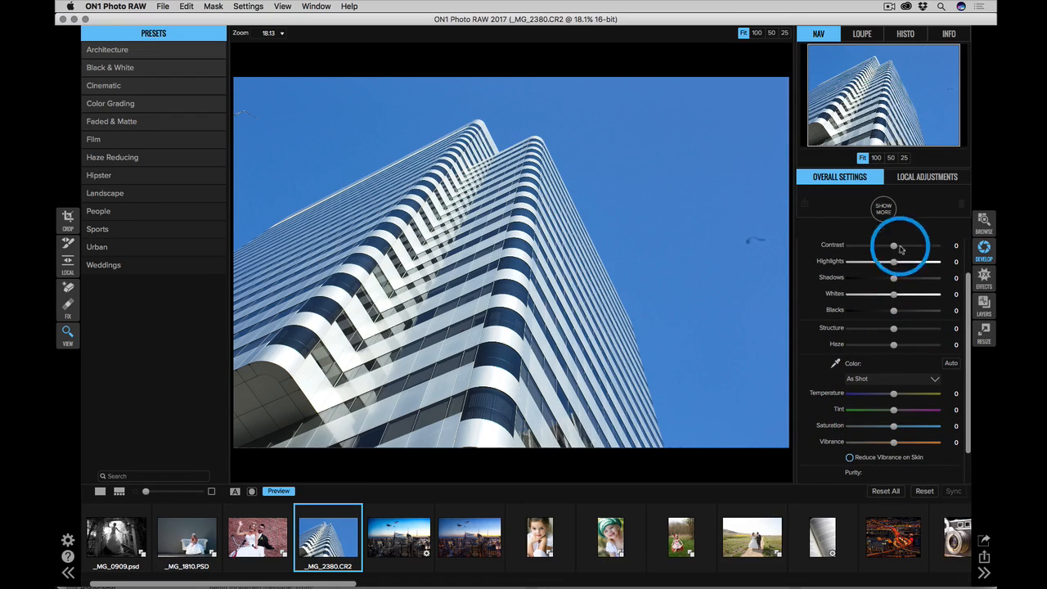
click(883, 208)
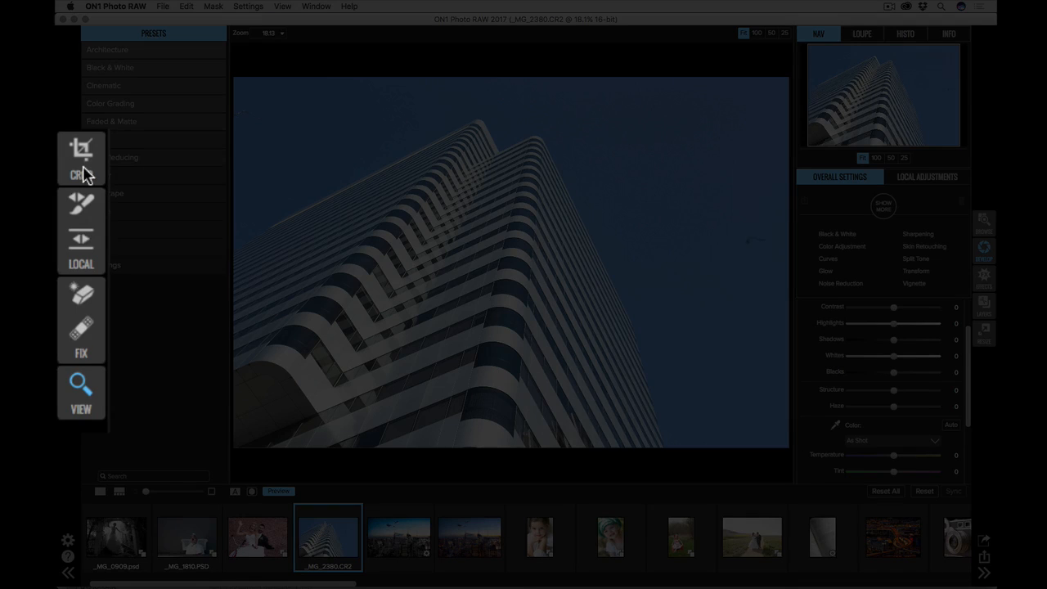
mouse_move(81, 155)
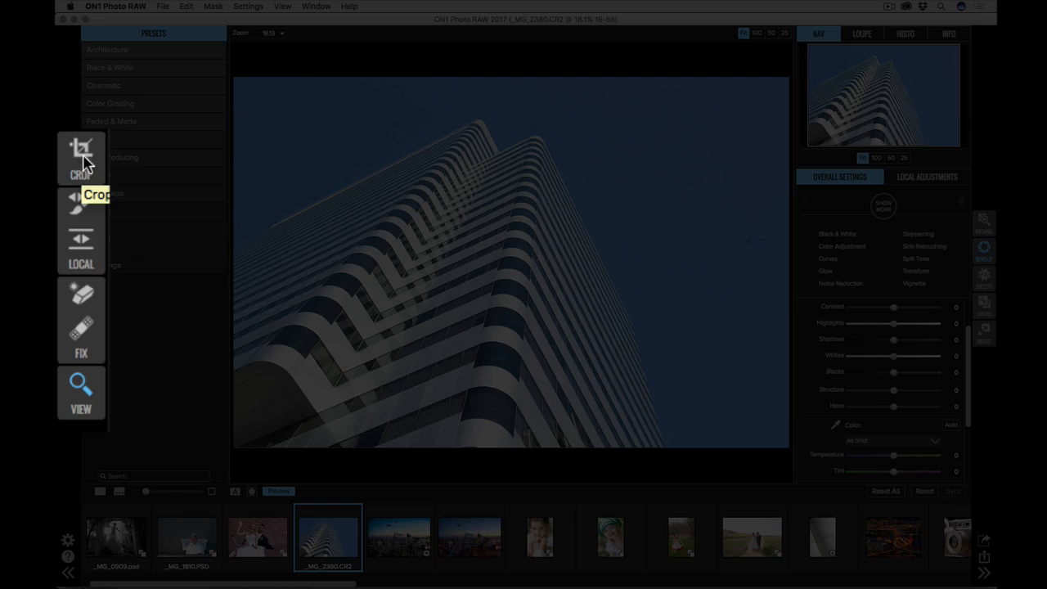
mouse_move(82, 241)
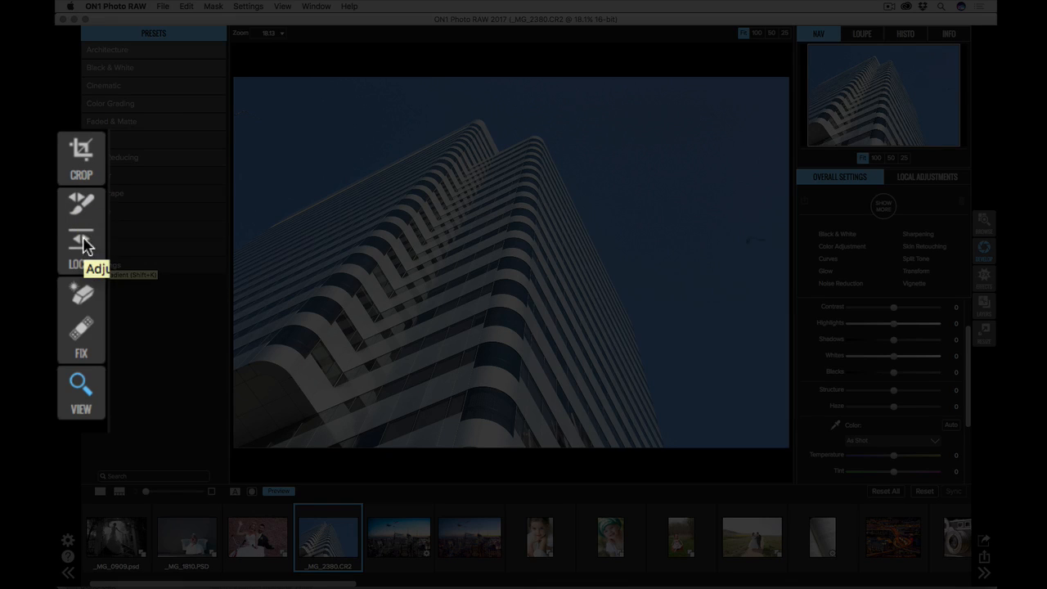
mouse_move(84, 296)
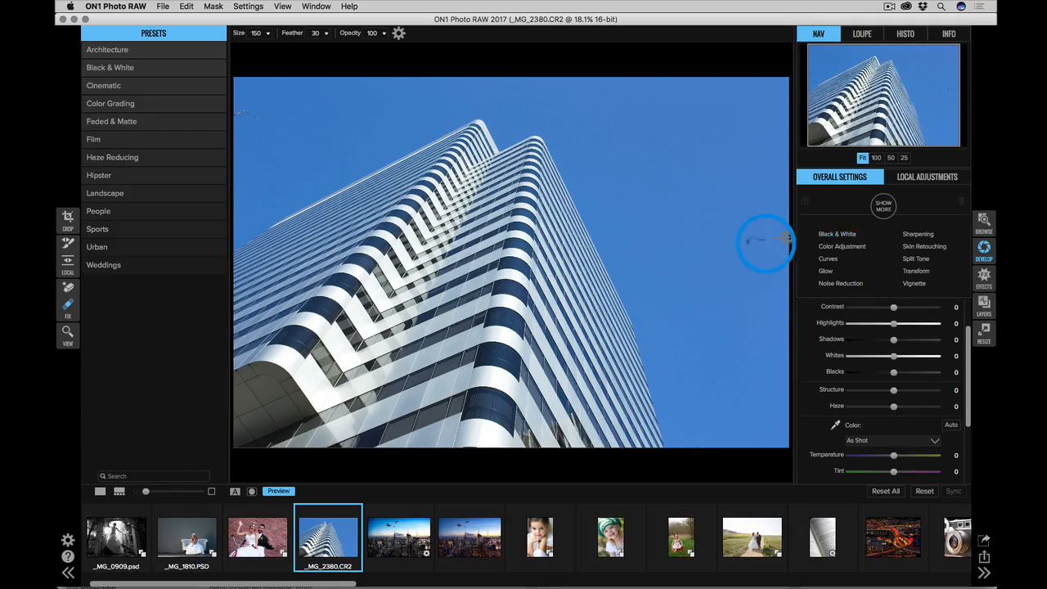
mouse_move(297, 107)
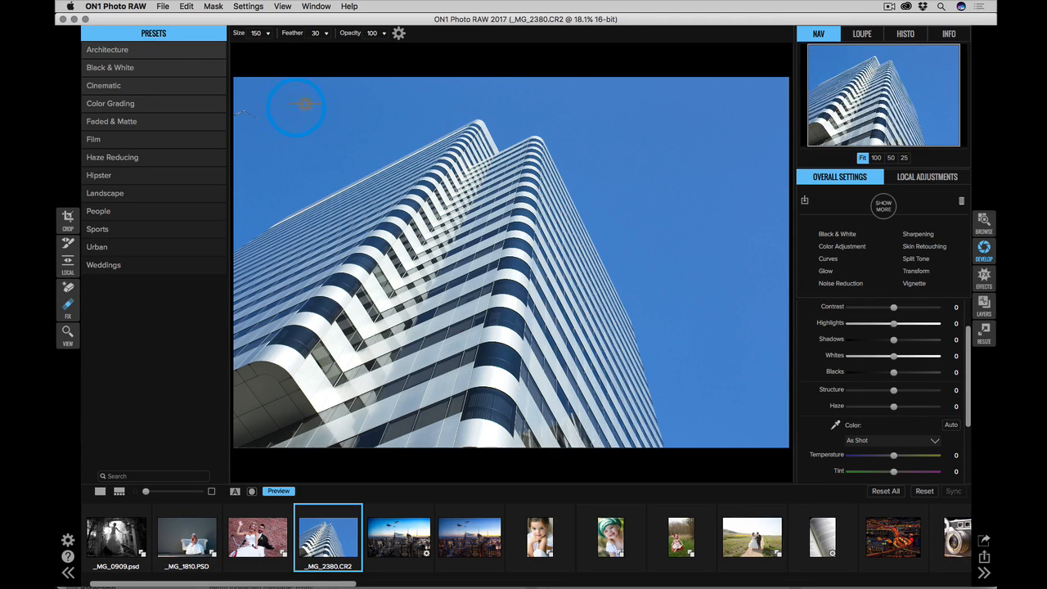
mouse_move(241, 114)
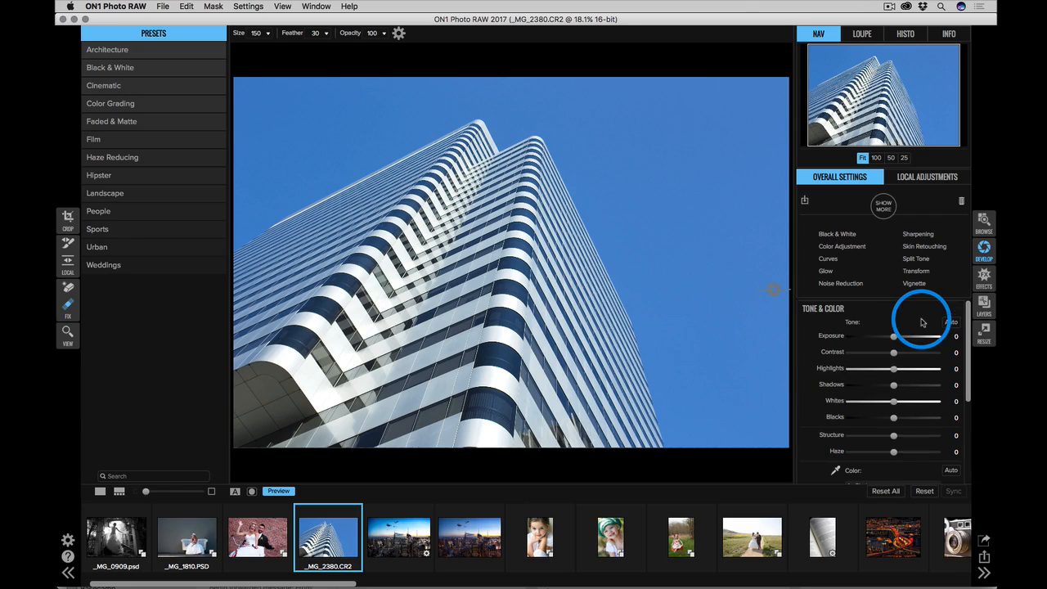
Step: Apply Auto tone and colour correction for more contrast and a deeper blue sky
click(951, 321)
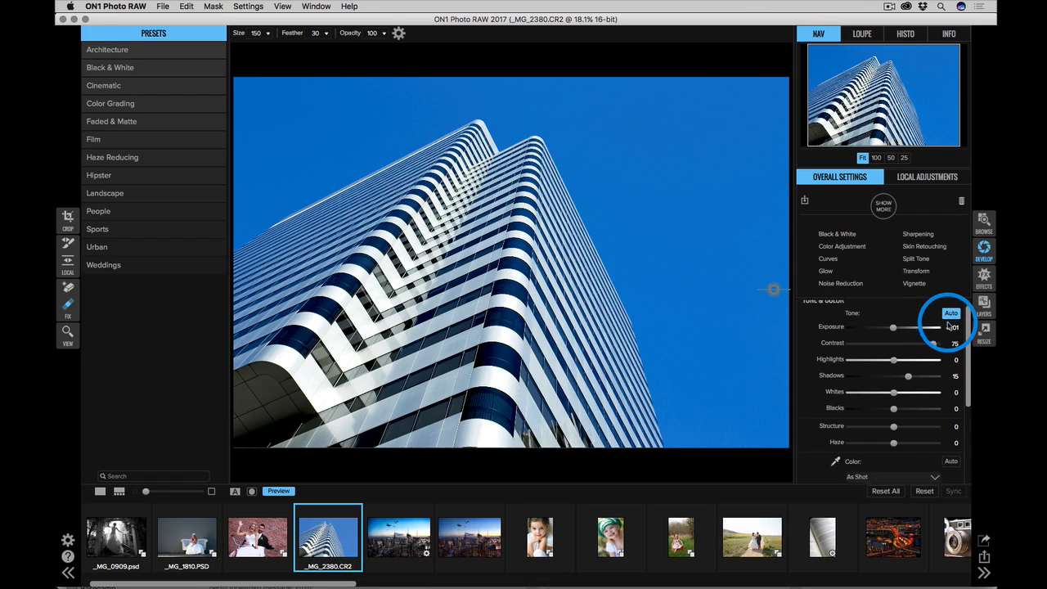
scroll(down, 3)
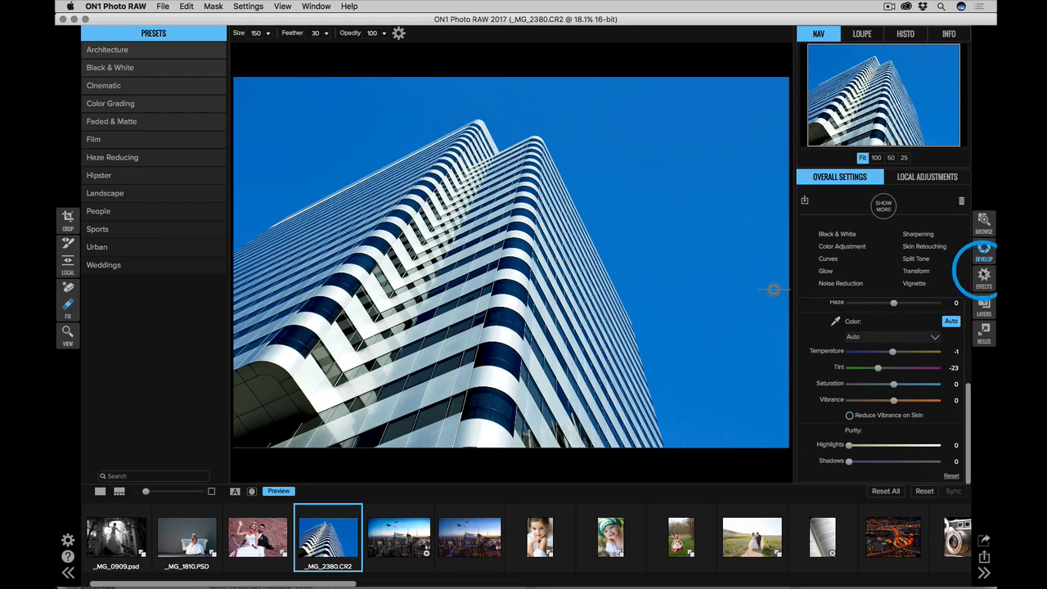
click(984, 275)
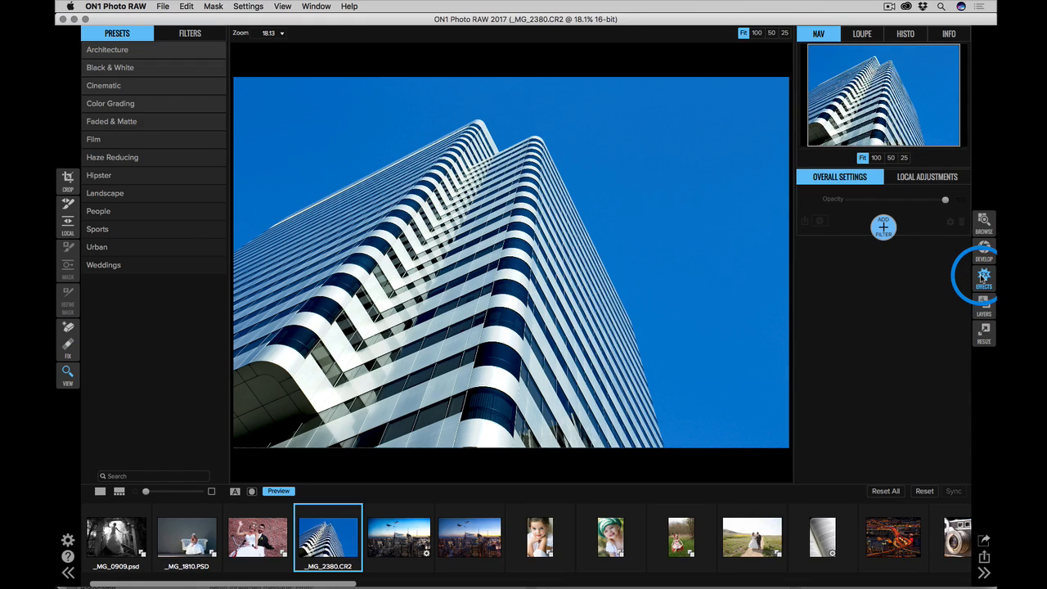
Step: Add an empty filter and apply the Architecture Clean Lines preset
click(884, 226)
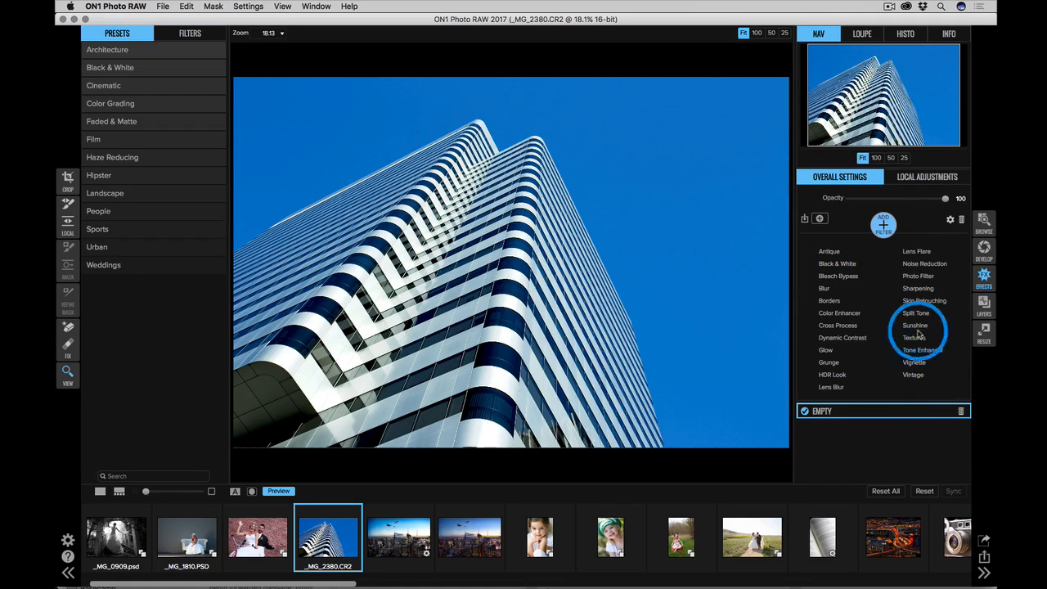
mouse_move(919, 310)
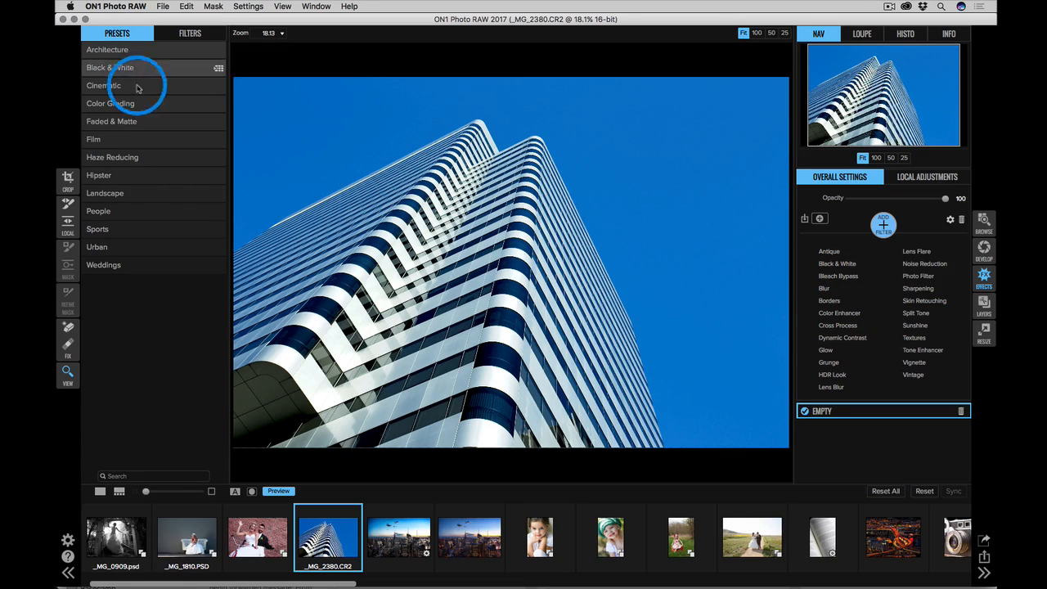
mouse_move(167, 294)
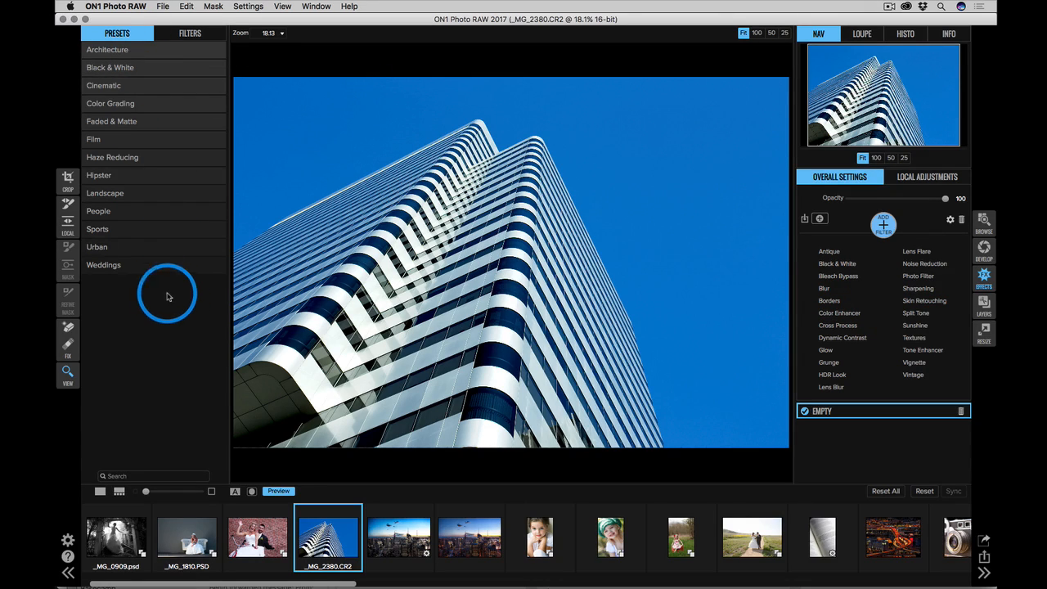
click(107, 49)
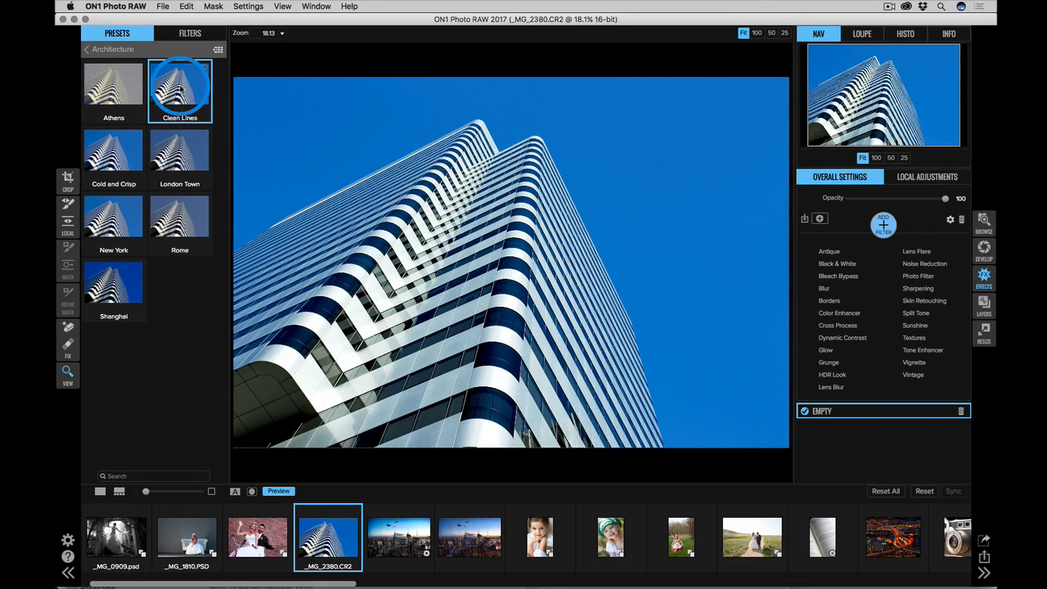
click(843, 337)
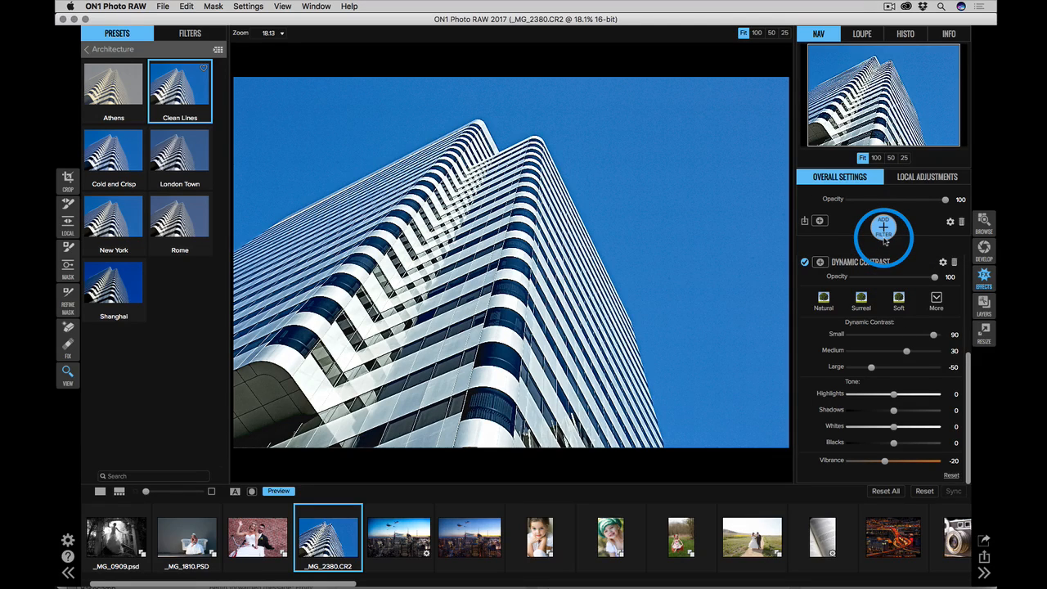
Step: Add a Subtle-style Vignette filter (brightness -25, size 40) and hide its blending options
click(883, 221)
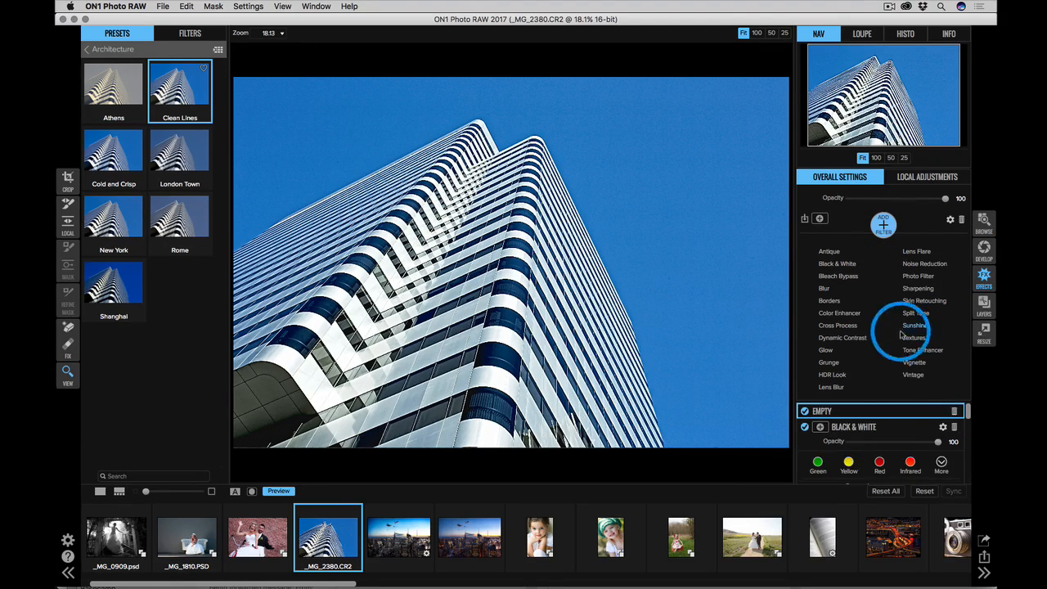
click(914, 362)
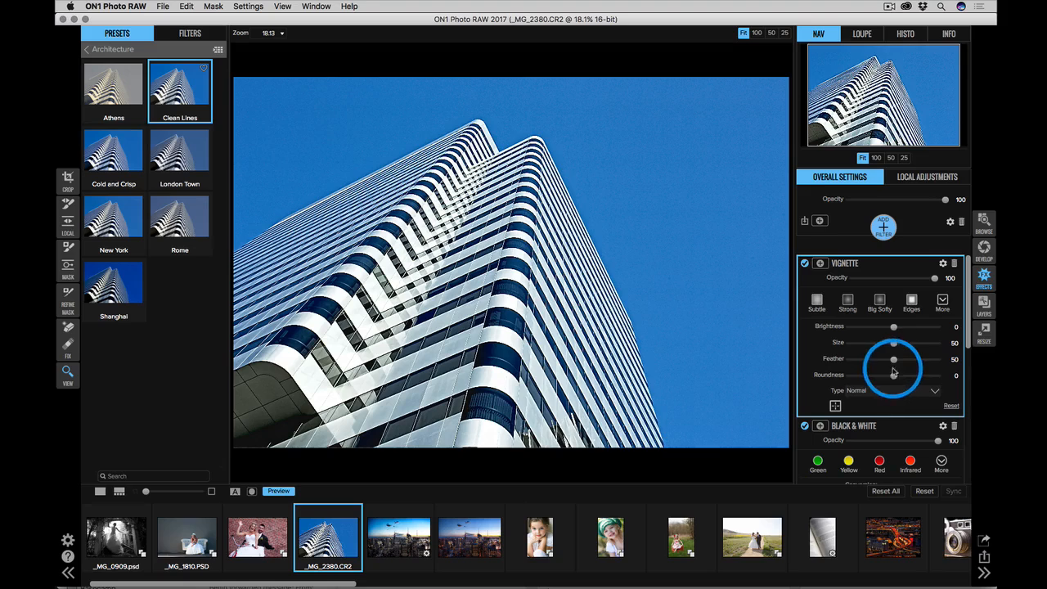
click(879, 301)
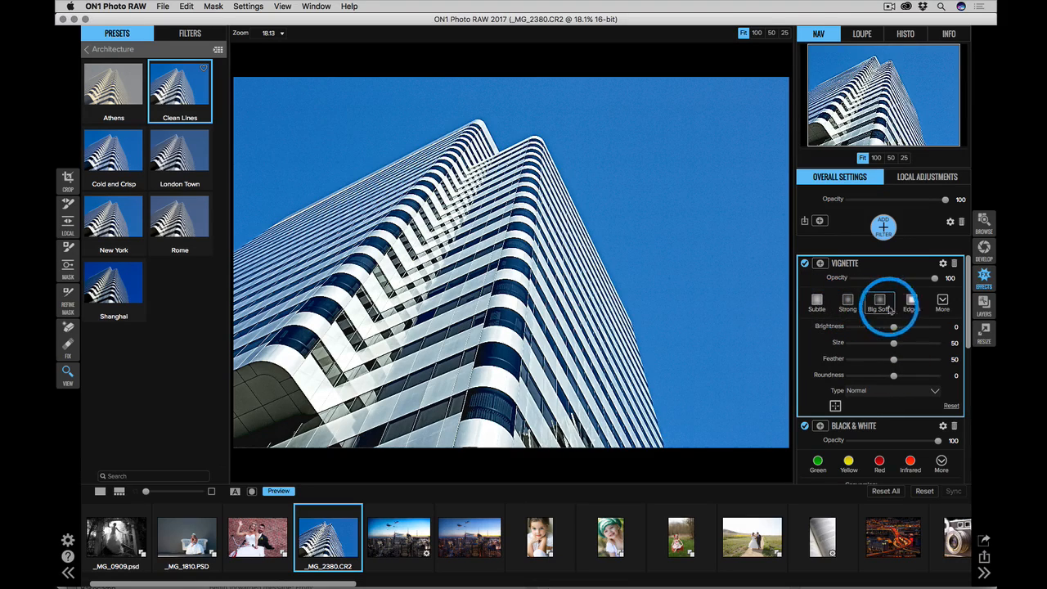
click(817, 300)
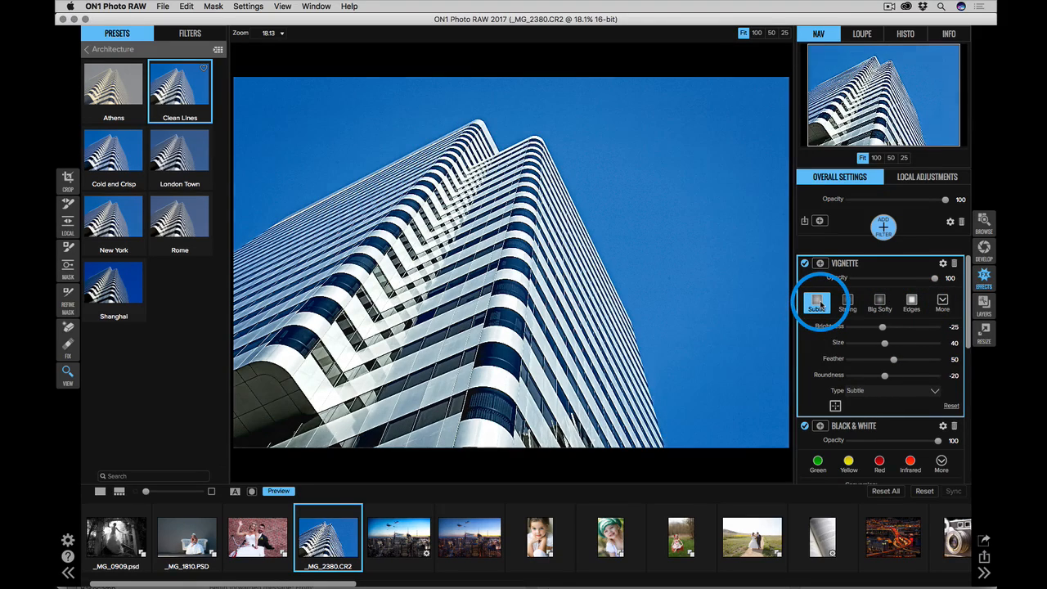
mouse_move(816, 303)
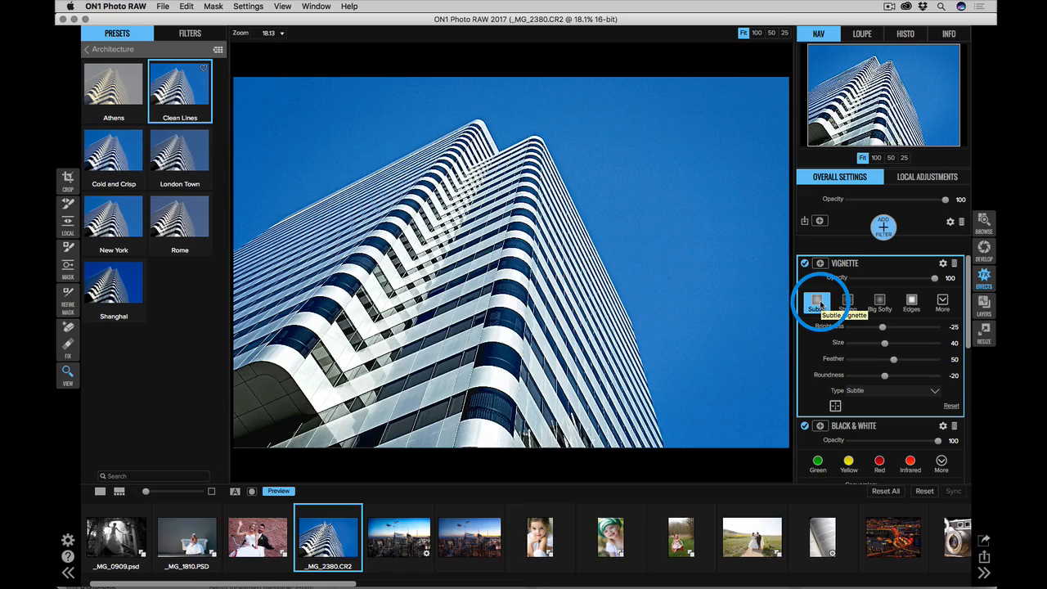
click(817, 303)
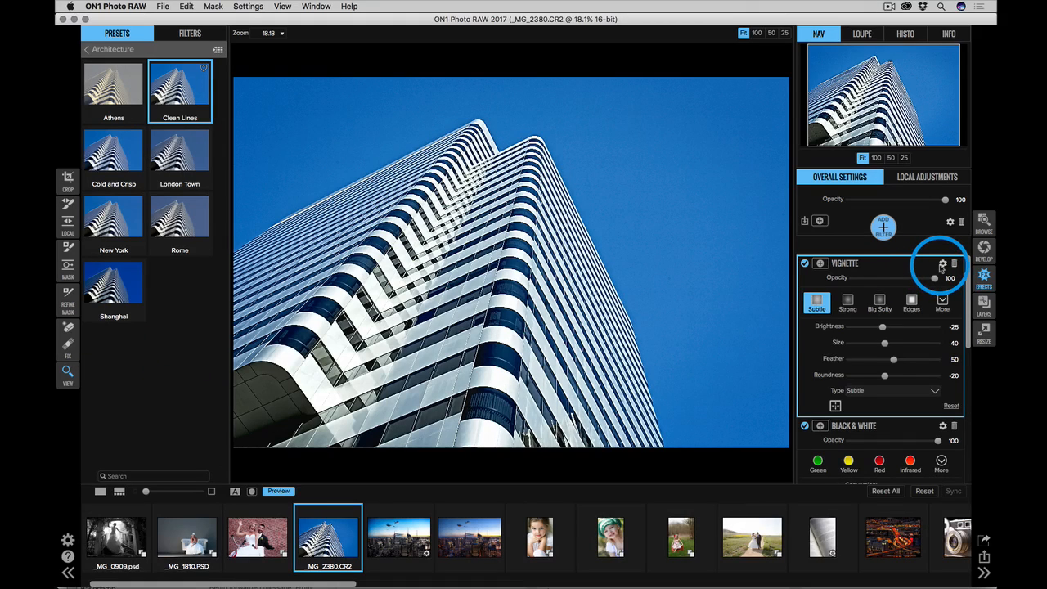
click(943, 264)
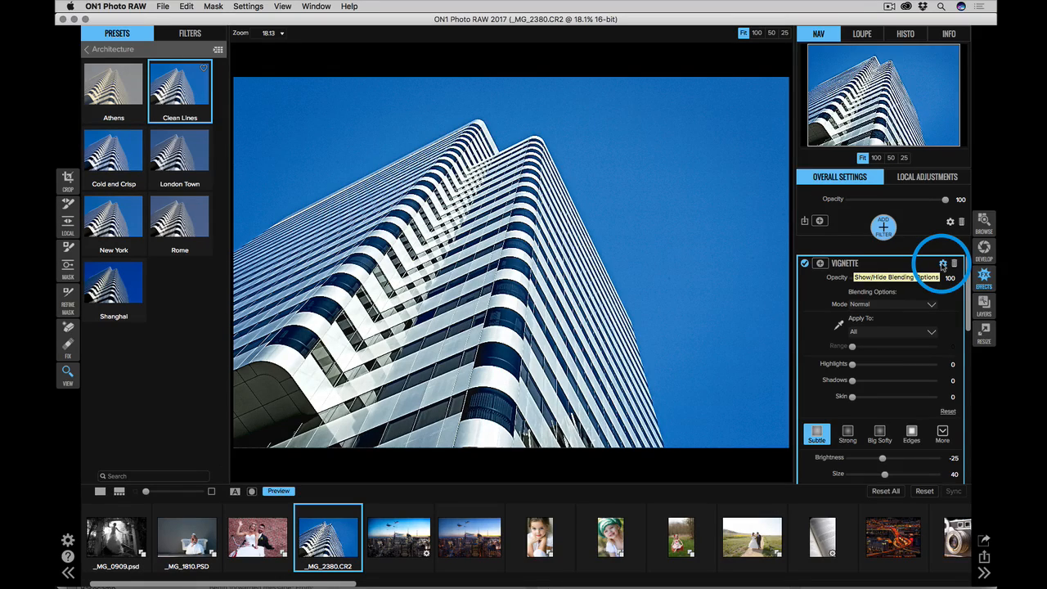
click(942, 261)
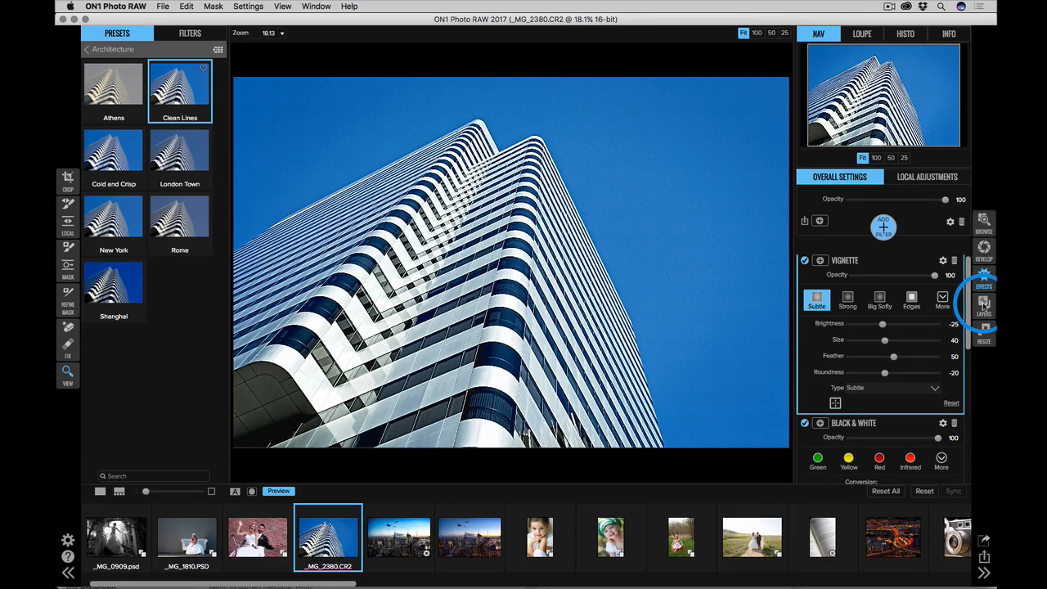
Step: Place the skies14 cloud layer and brush the blue sky out of the Composite layer
click(985, 303)
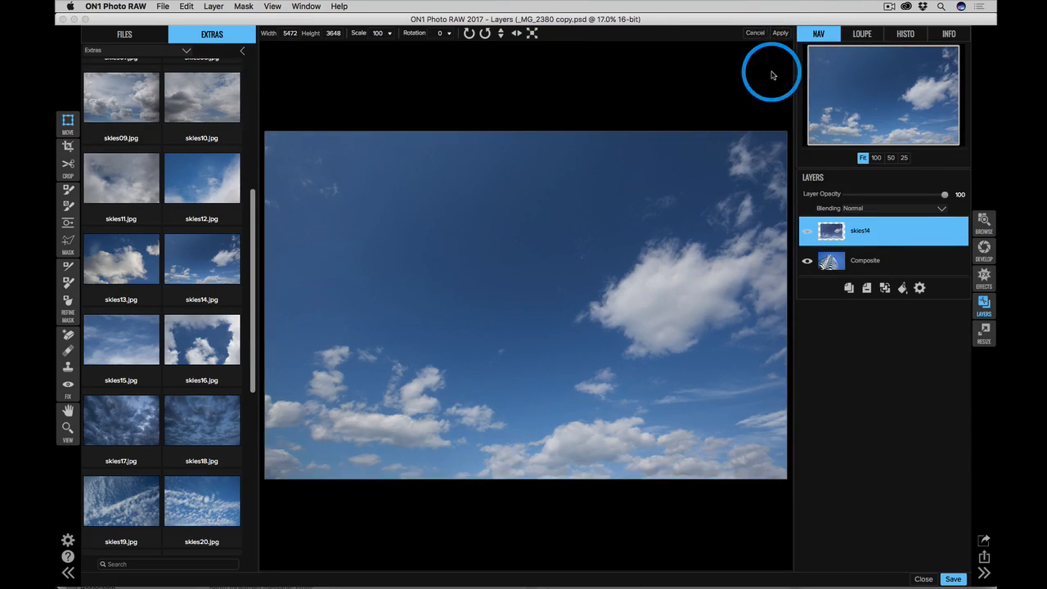
click(871, 230)
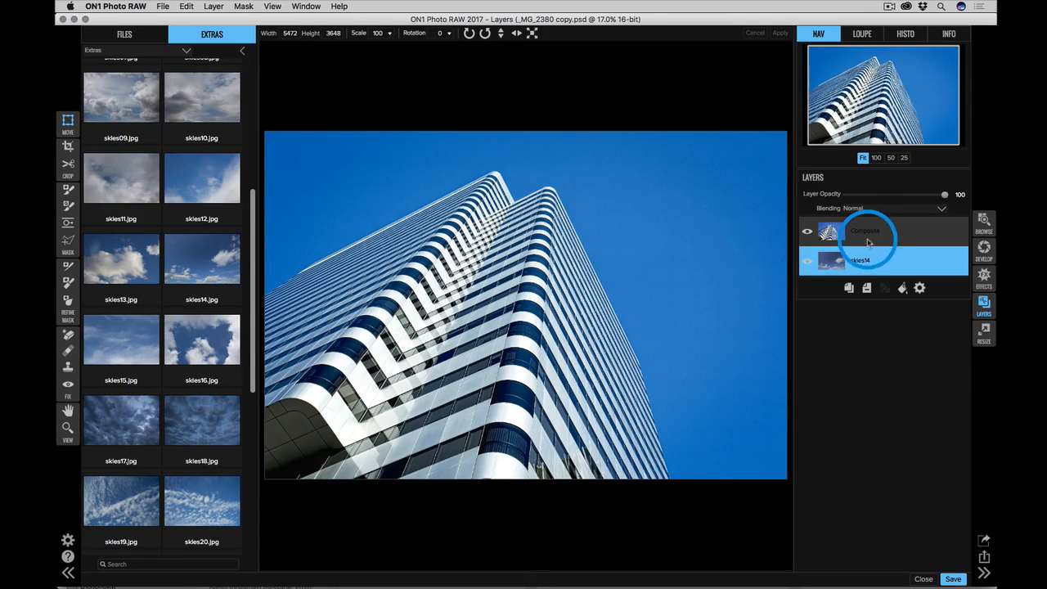
click(866, 231)
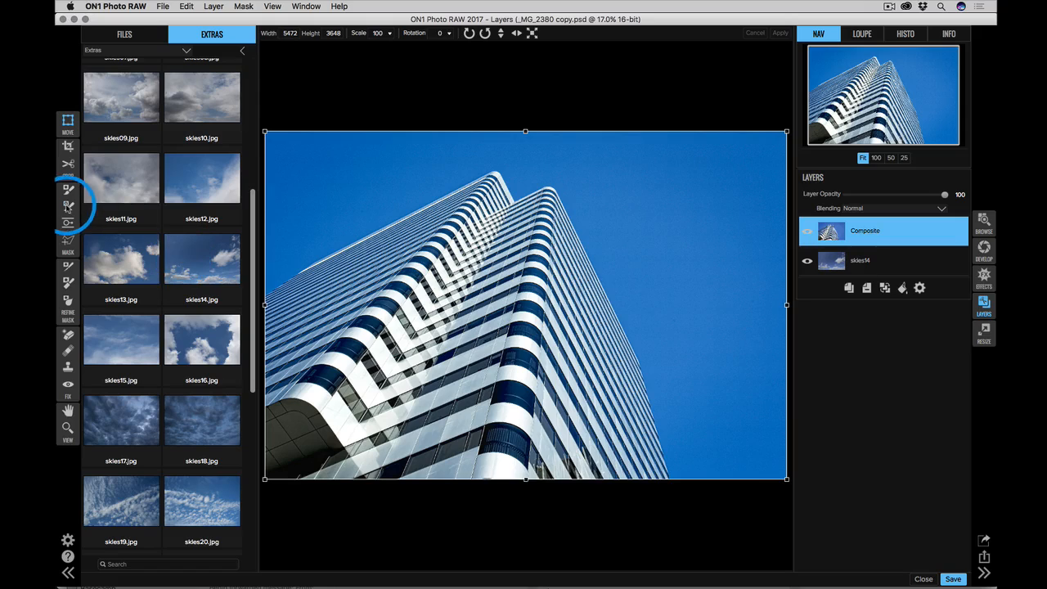
click(68, 204)
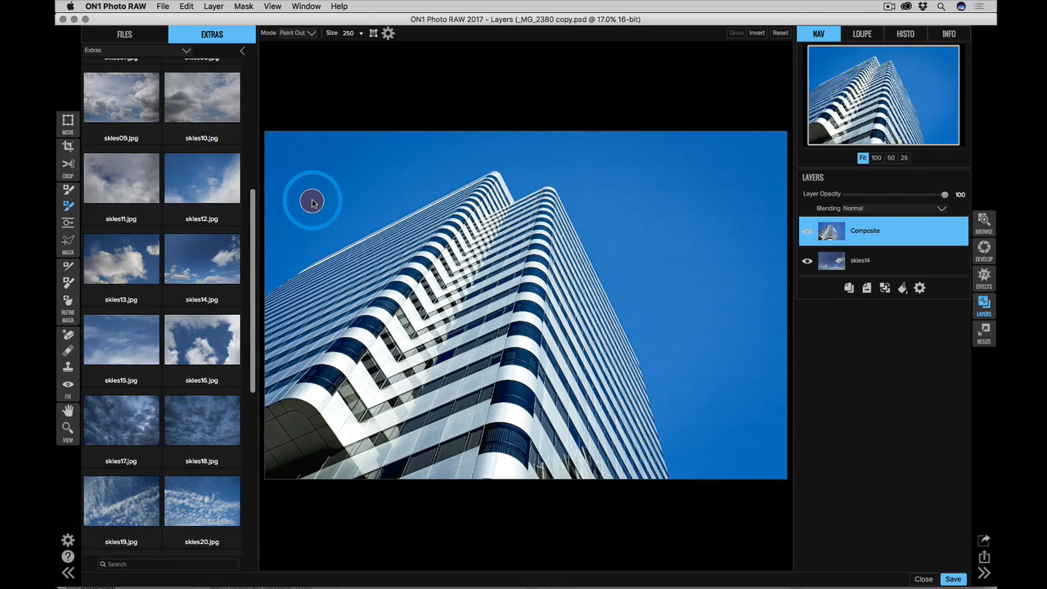
drag(313, 201, 732, 422)
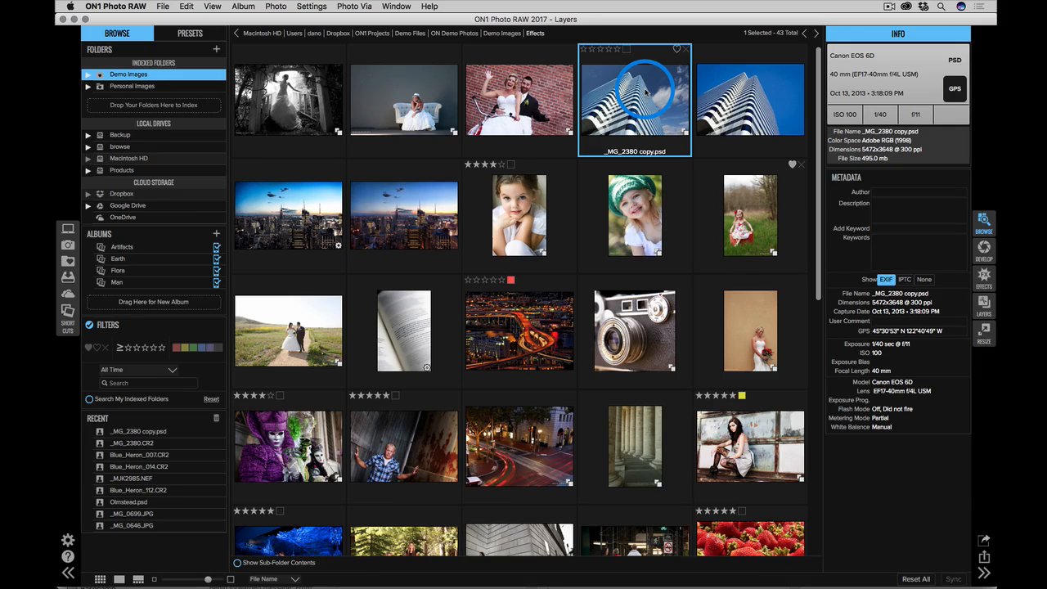
mouse_move(651, 90)
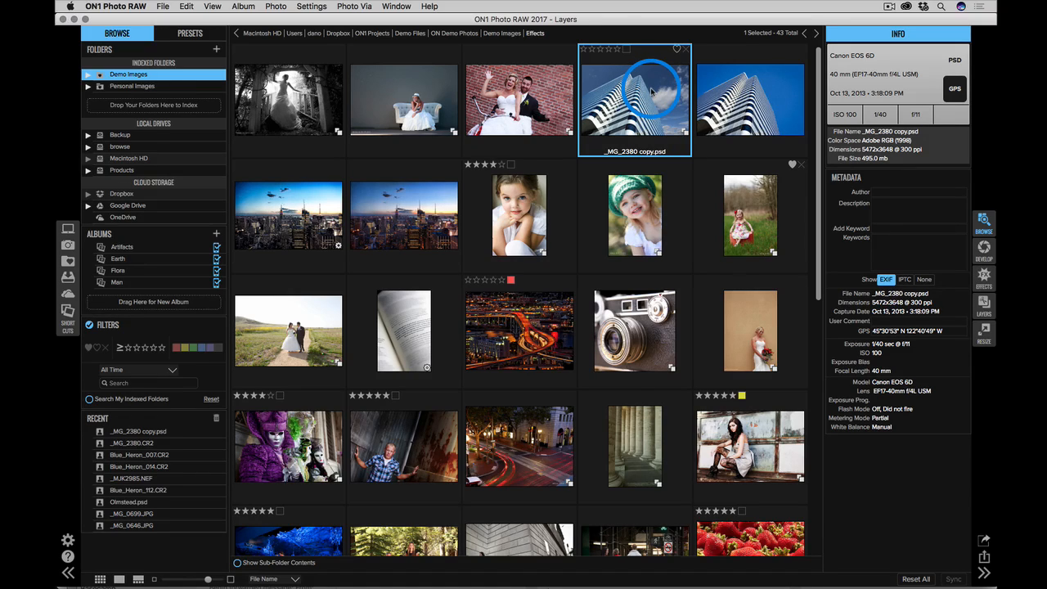
Step: Open _MG_2380 copy.psd and apply the Black & White Dramatic Sky preset
click(751, 100)
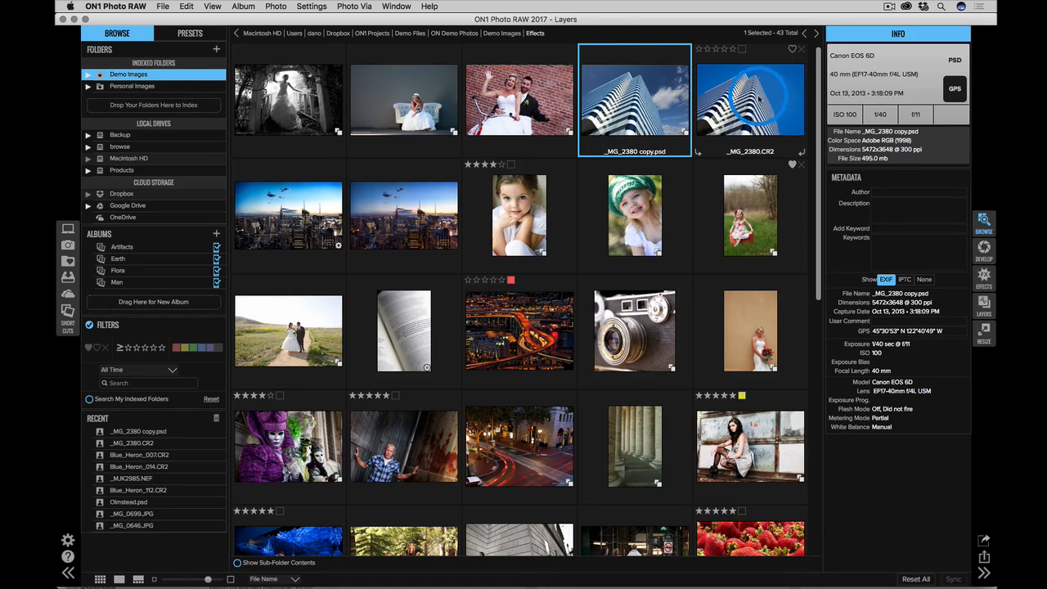
click(635, 98)
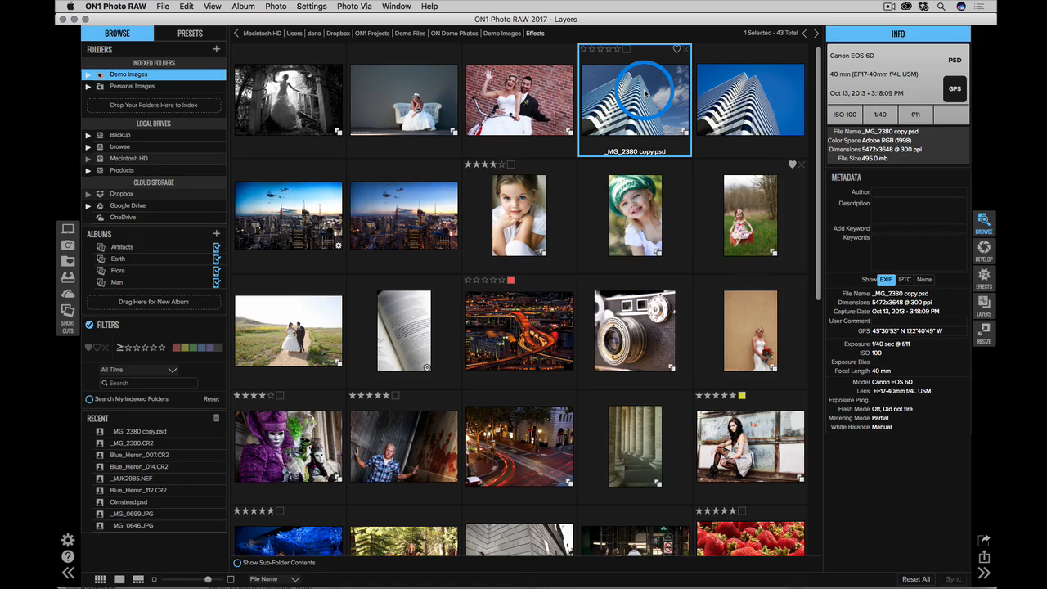
double_click(634, 100)
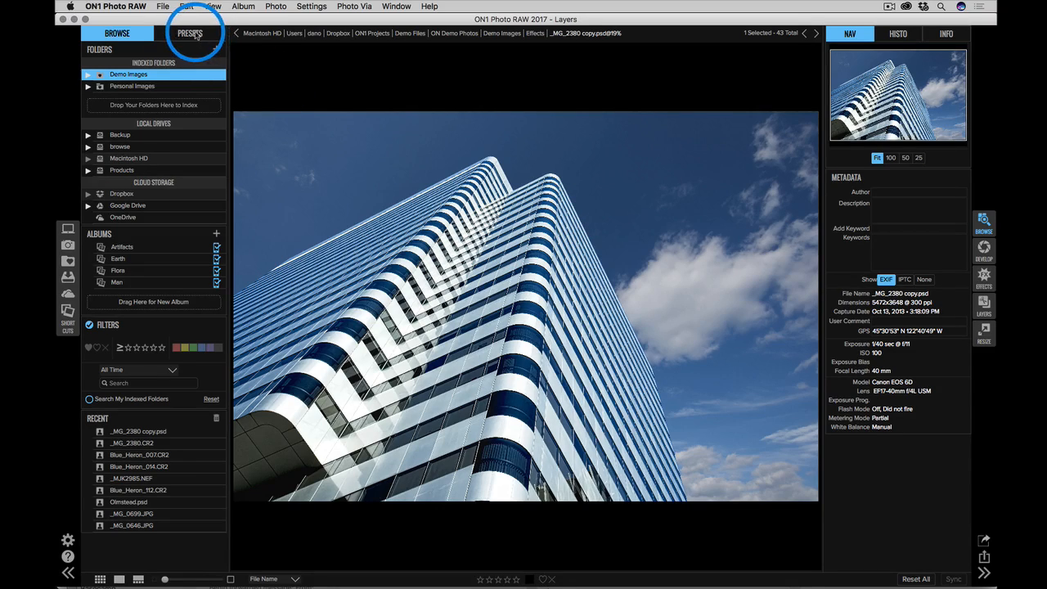
click(190, 34)
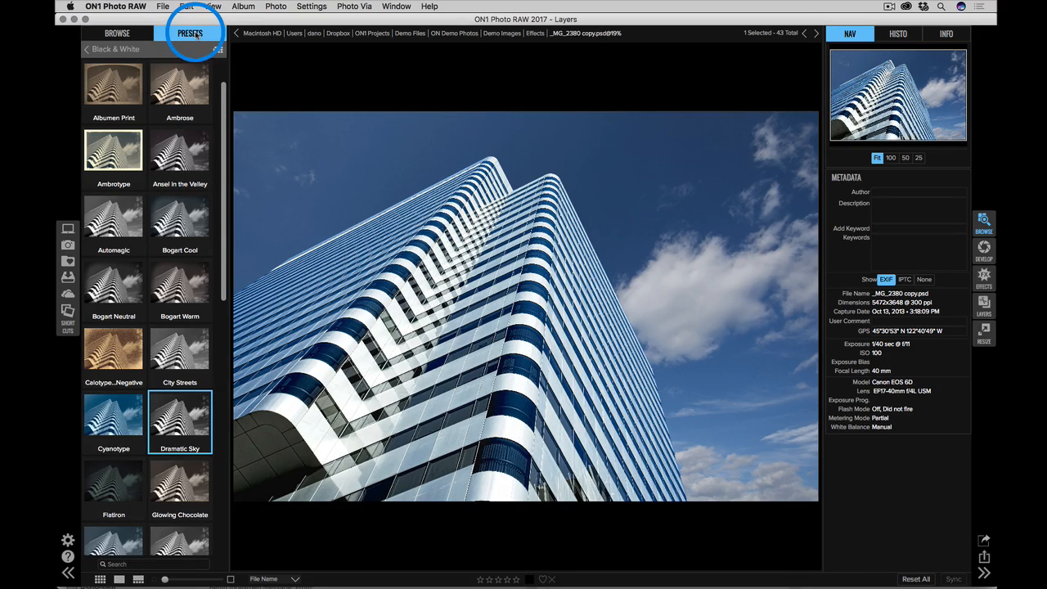
scroll(down, 3)
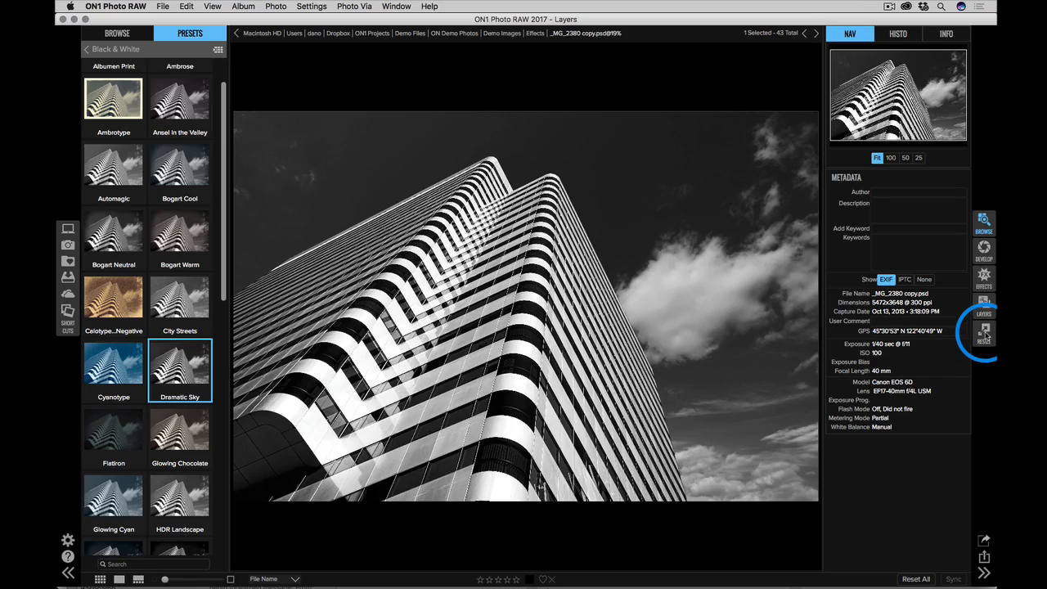
mouse_move(984, 332)
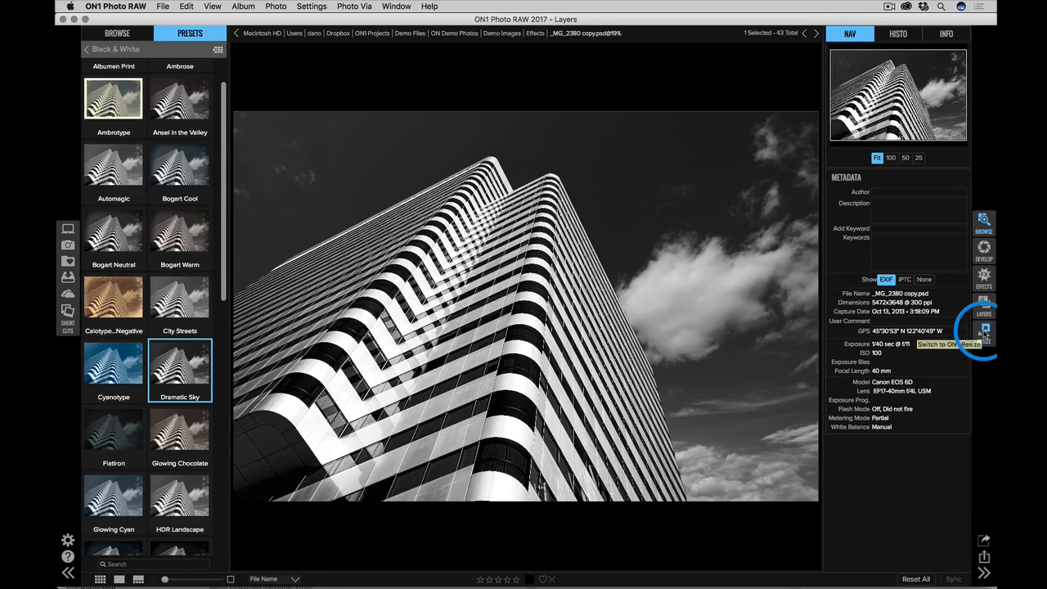
click(984, 332)
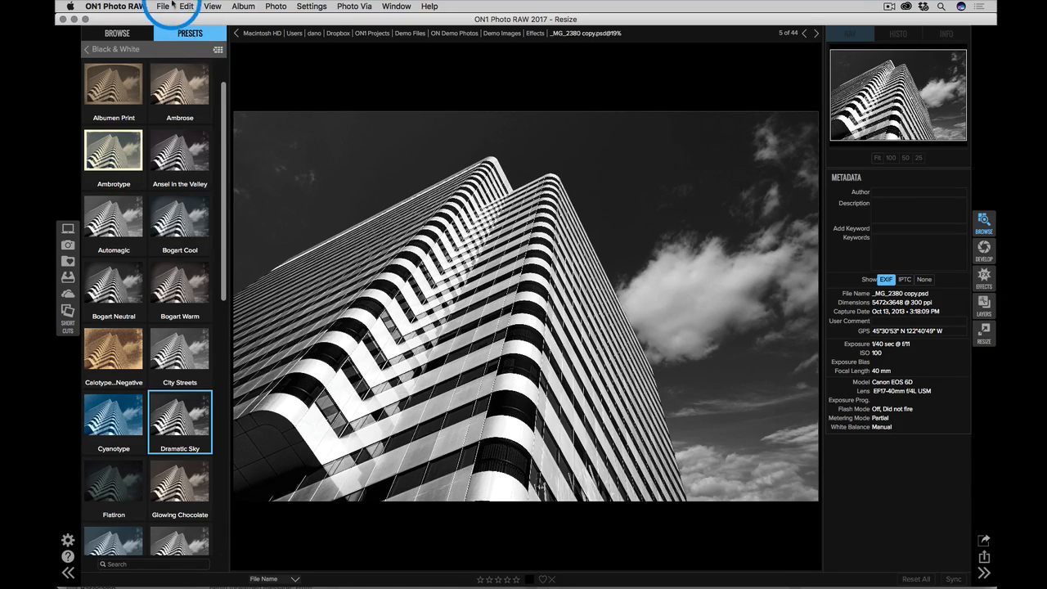
click(162, 6)
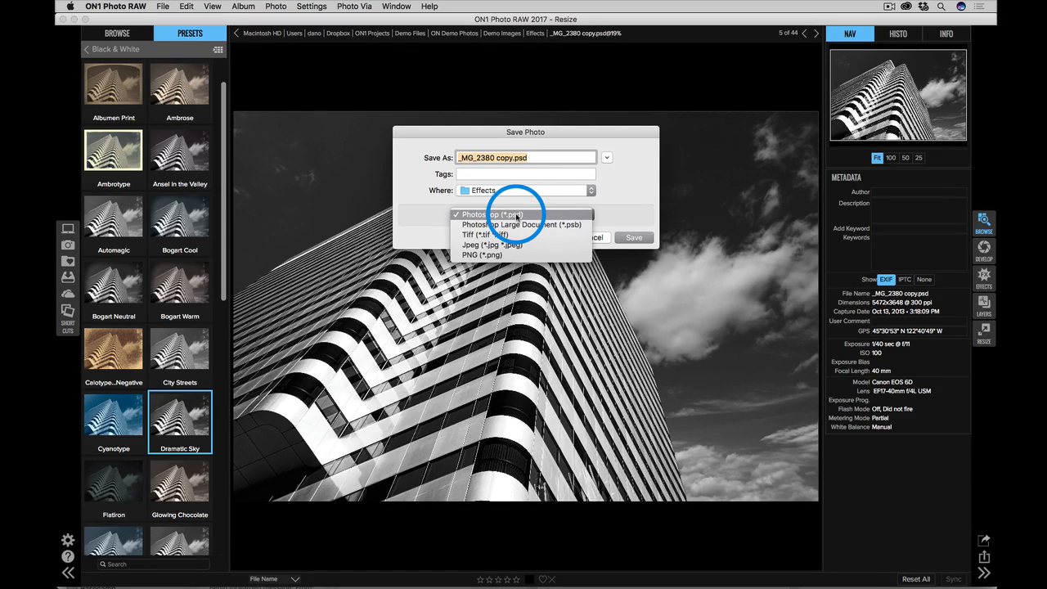
click(492, 214)
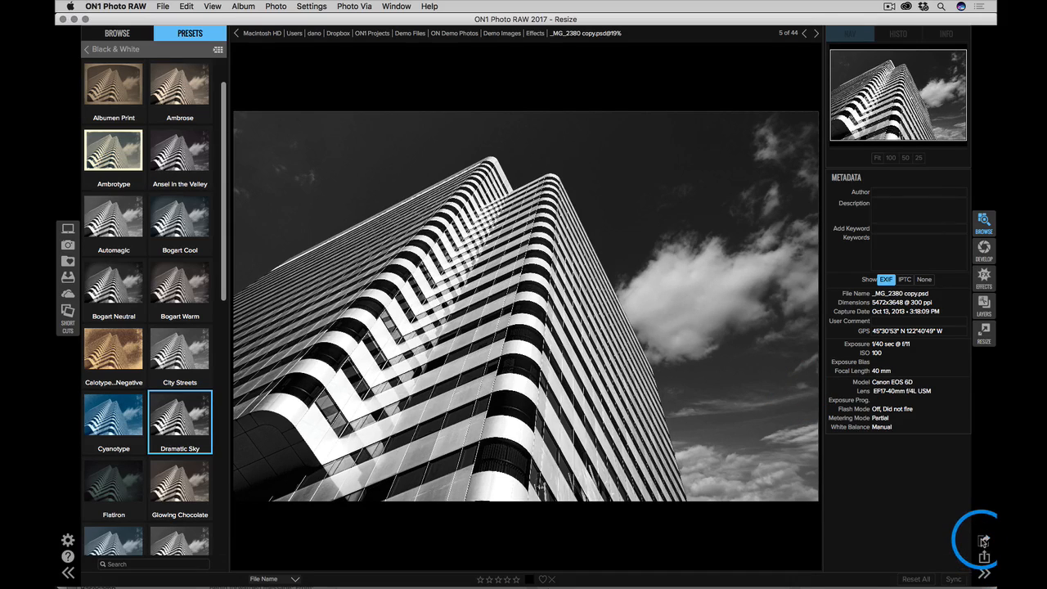
click(985, 557)
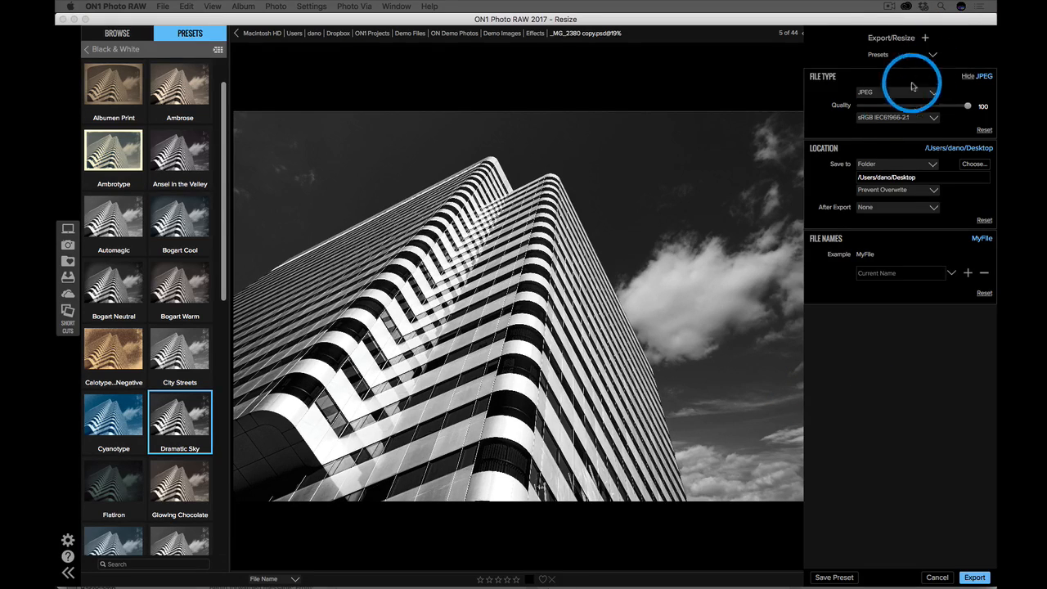
click(925, 37)
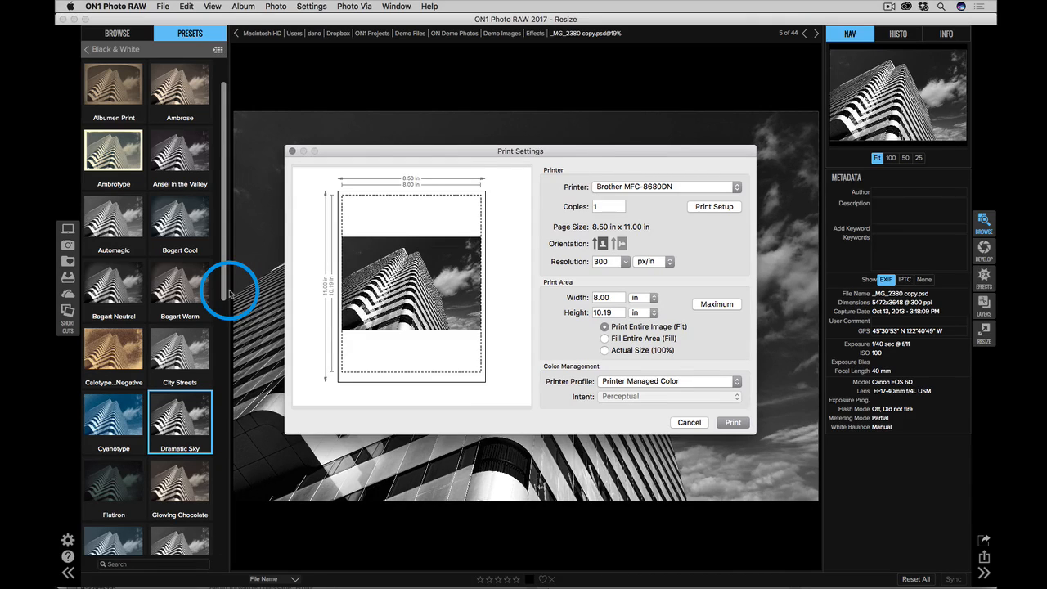
mouse_move(399, 415)
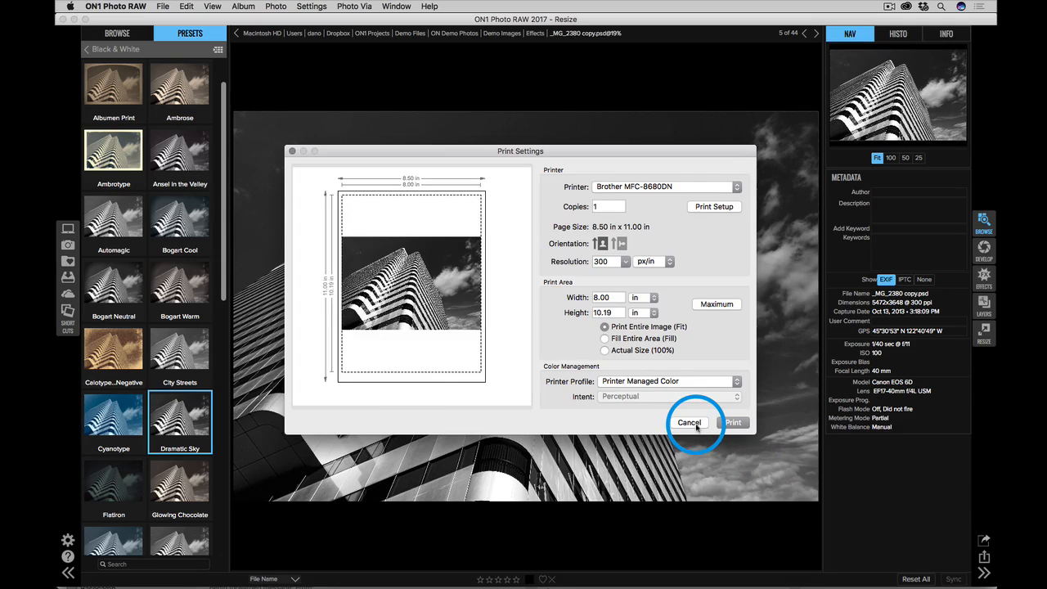
click(690, 422)
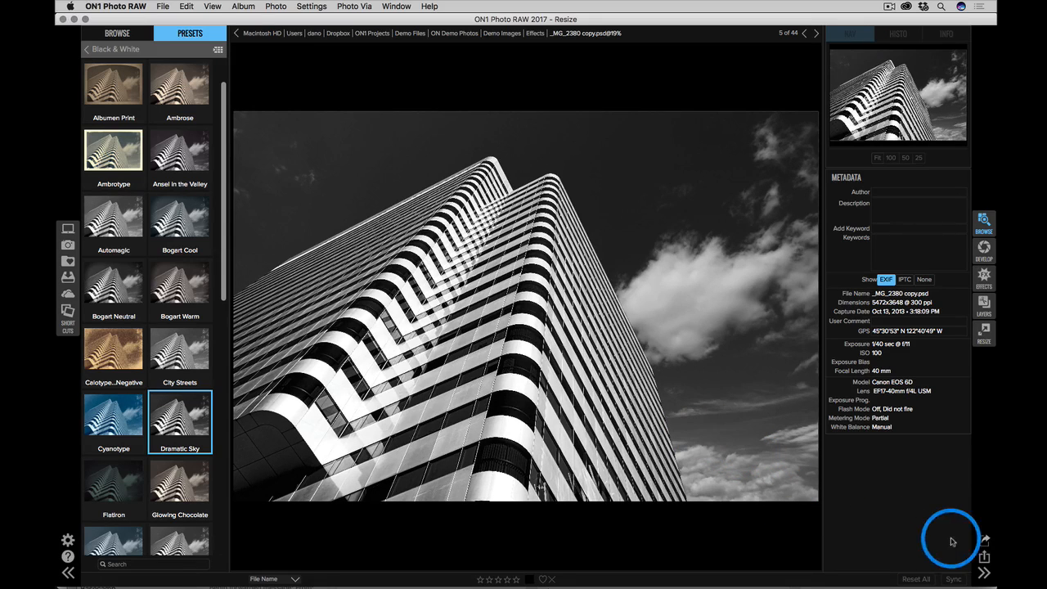